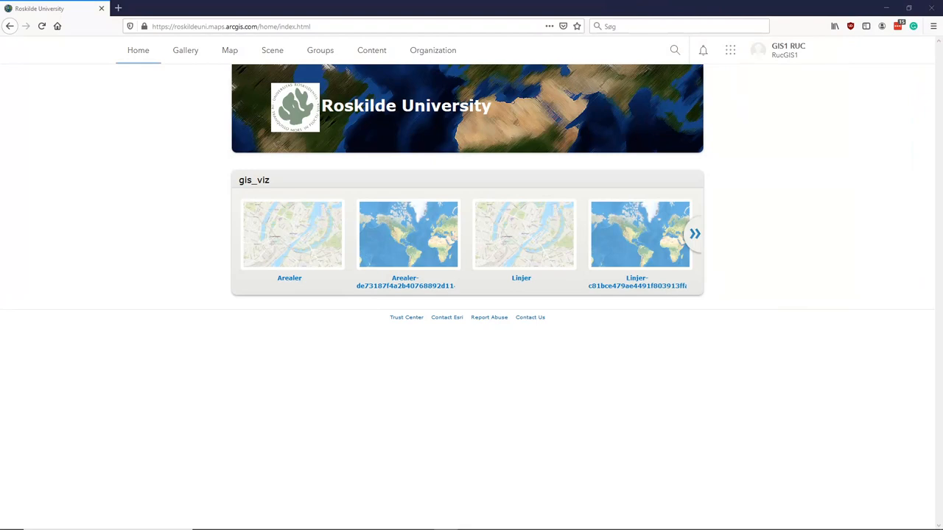
pyautogui.moveTo(393, 62)
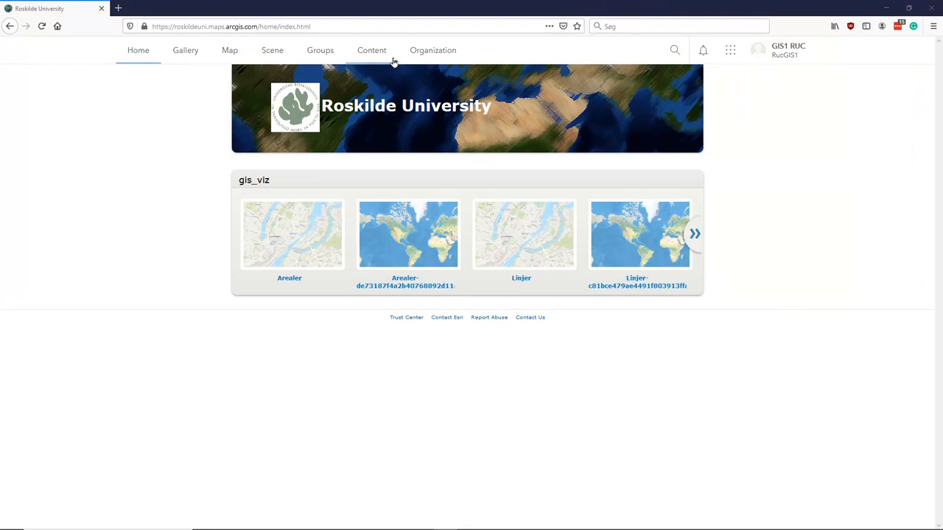
pyautogui.moveTo(347, 57)
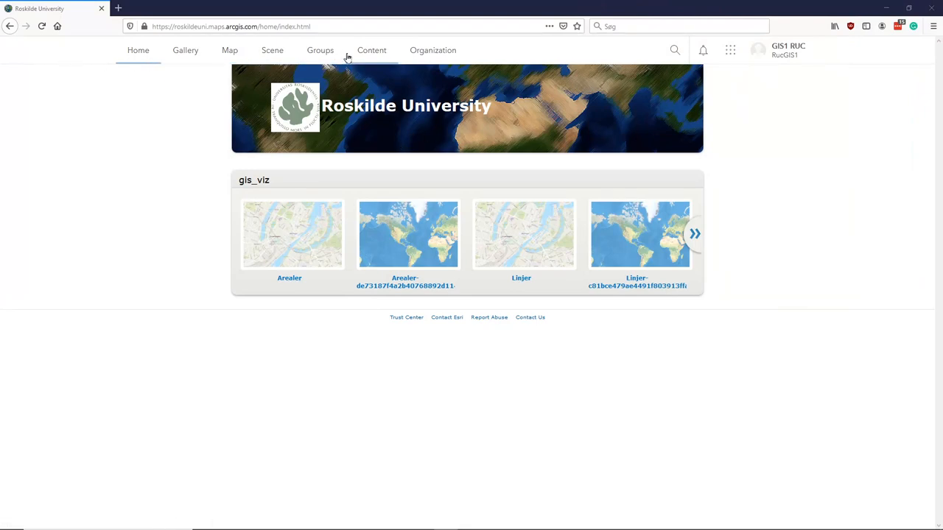
# Step: Go to the organization's Groups page from the top navigation bar
pyautogui.click(320, 50)
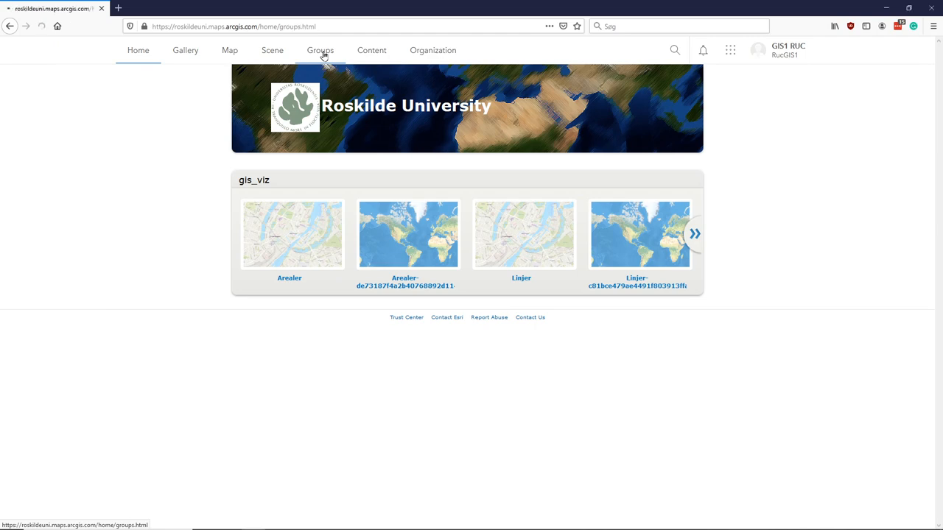
# Step: Review My Groups, showing Gest users, gis_viz and Perennial
pyautogui.click(320, 50)
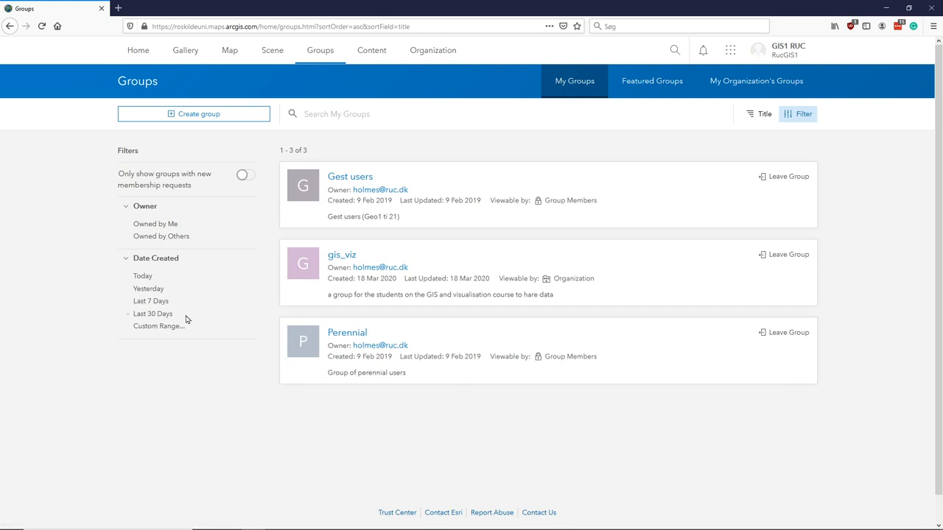
pyautogui.moveTo(278, 179)
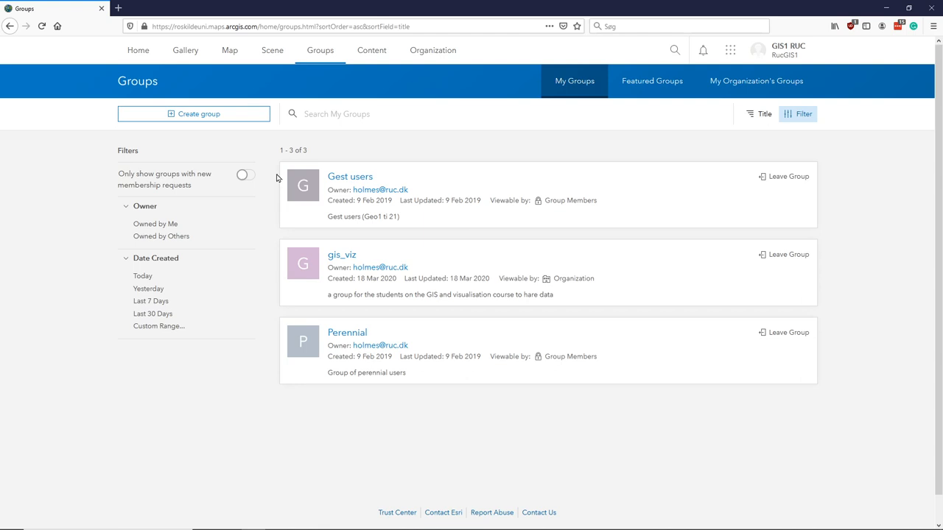
pyautogui.moveTo(270, 203)
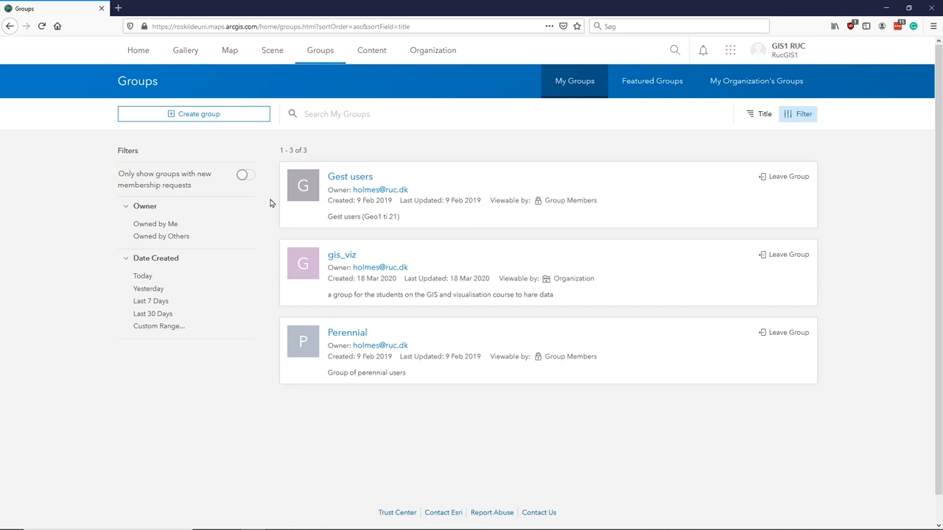
pyautogui.moveTo(261, 177)
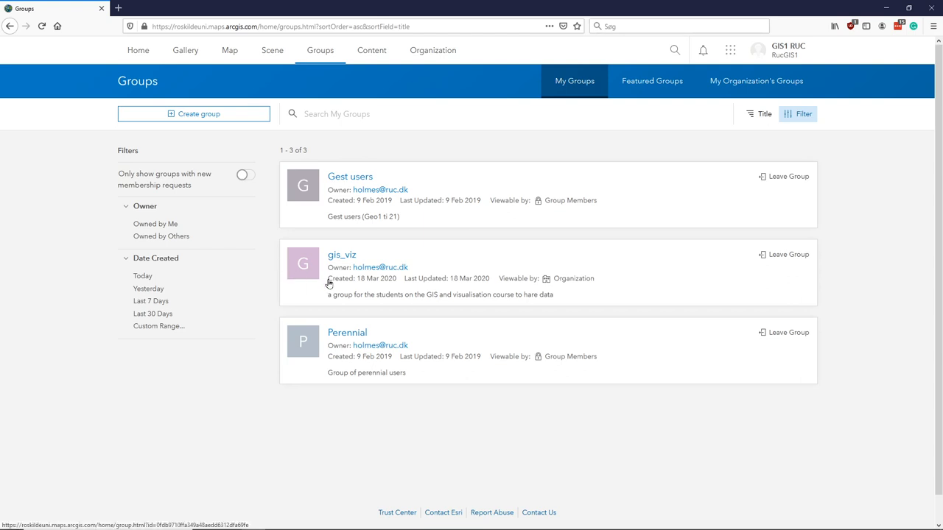
pyautogui.moveTo(496, 394)
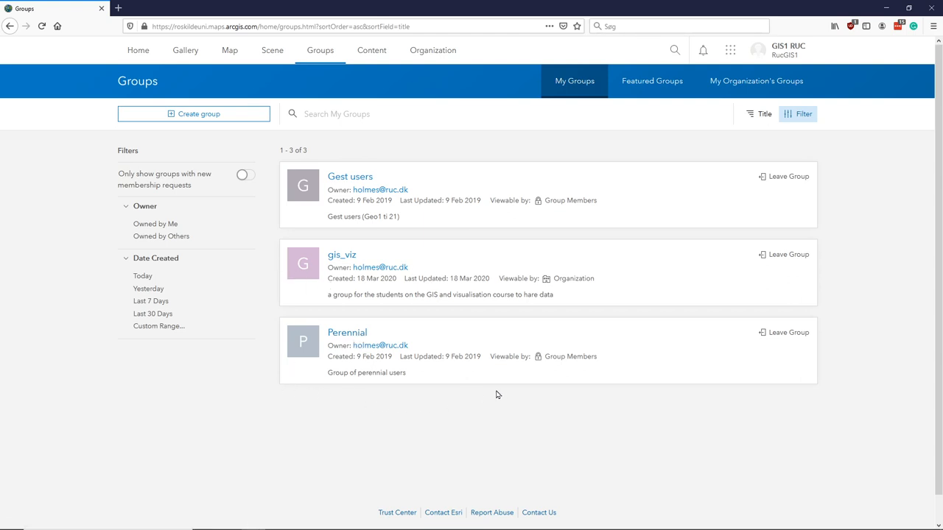
pyautogui.moveTo(335, 306)
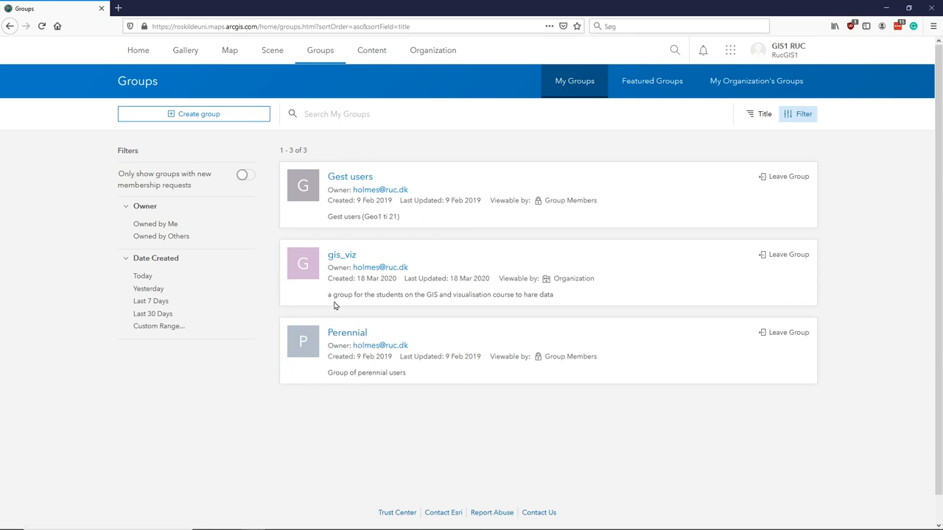
pyautogui.moveTo(295, 292)
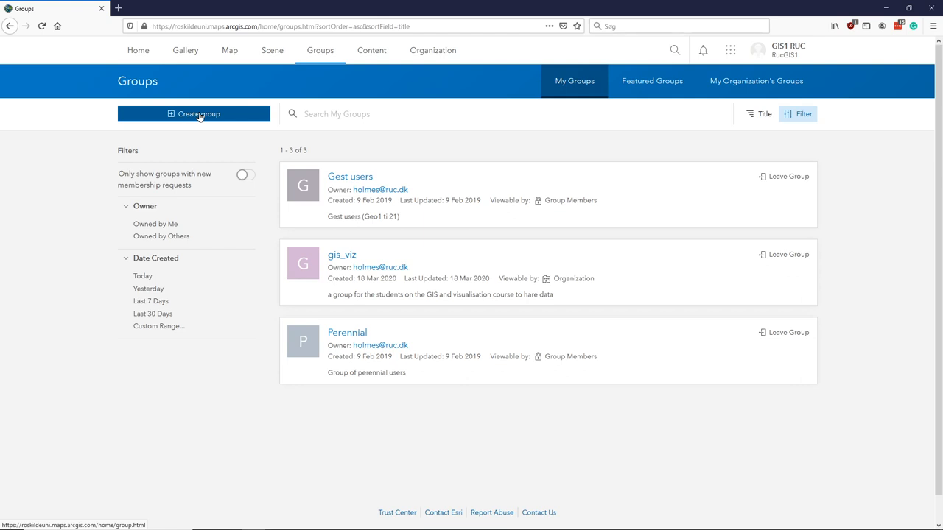
# Step: Start a new group named 'Semester project XXX' tagged RUC and Semester project
pyautogui.click(194, 113)
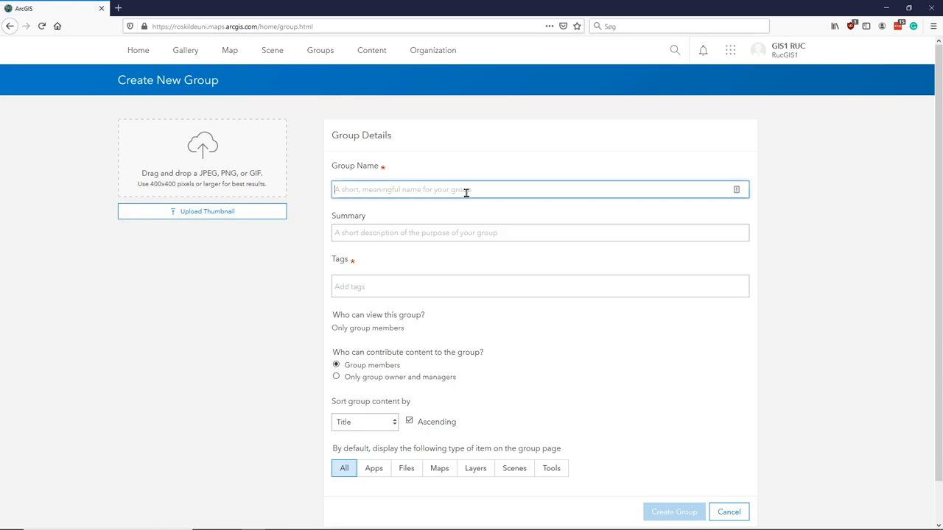
pyautogui.write('S')
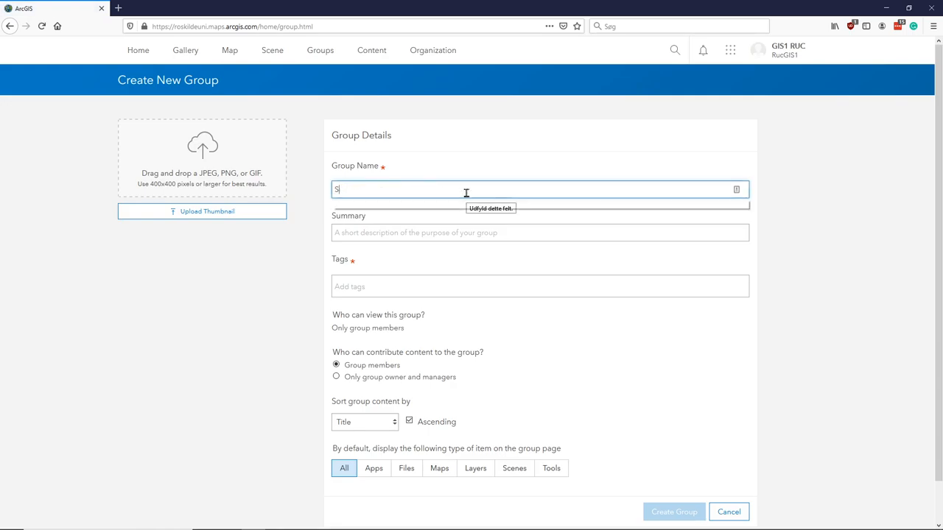
pyautogui.write('emester project')
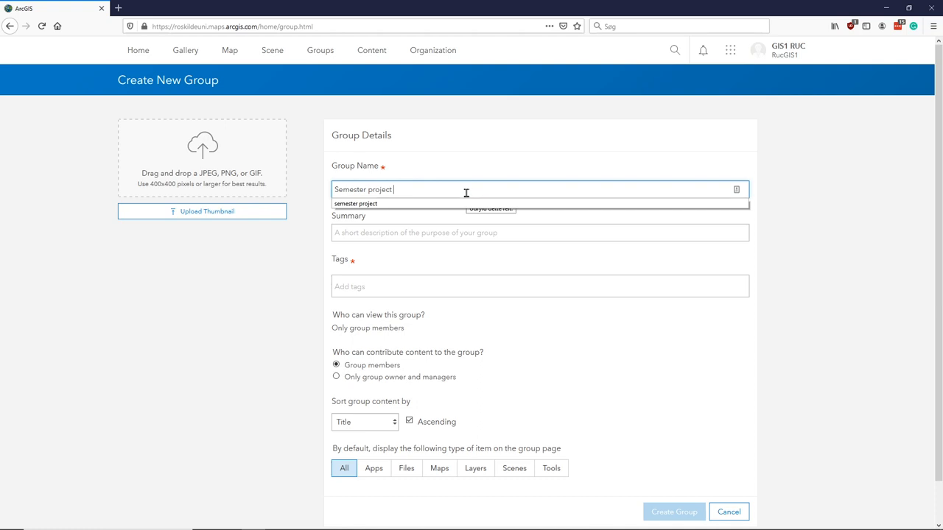
pyautogui.write('XXX')
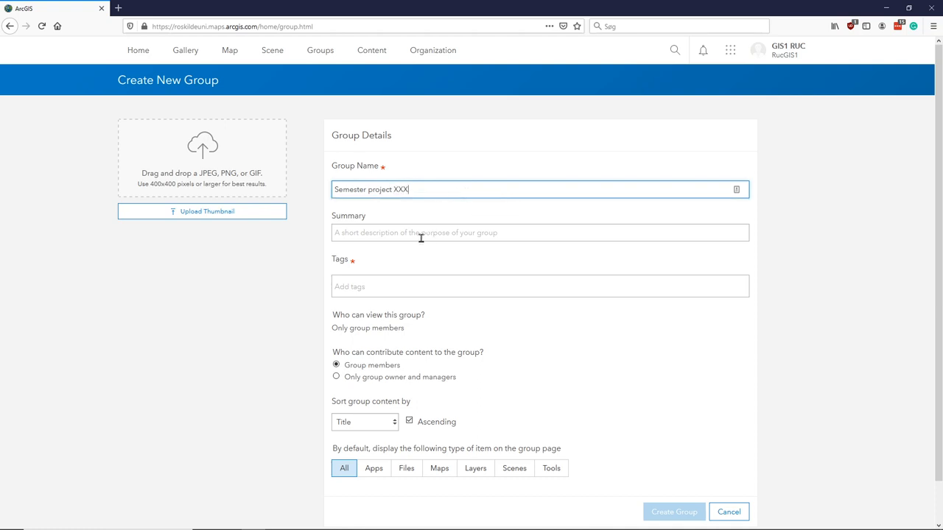
pyautogui.click(539, 232)
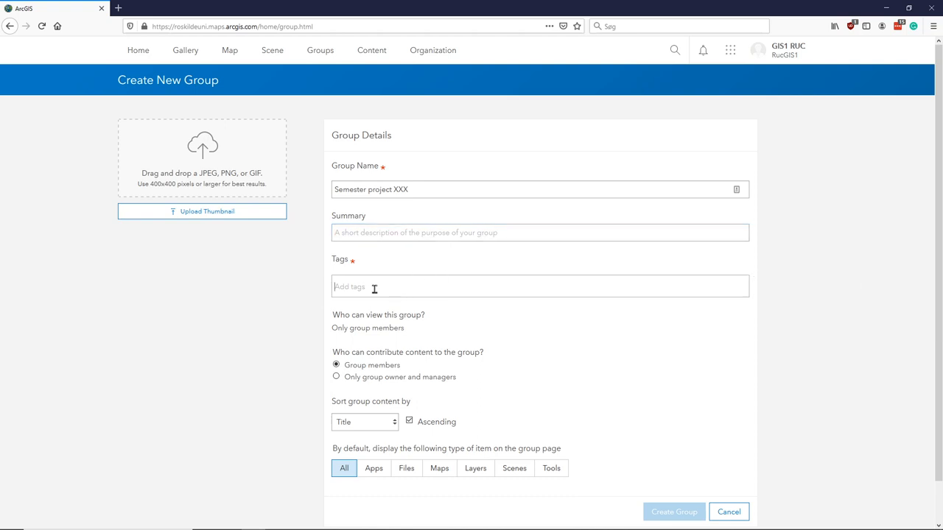
pyautogui.write('RUC')
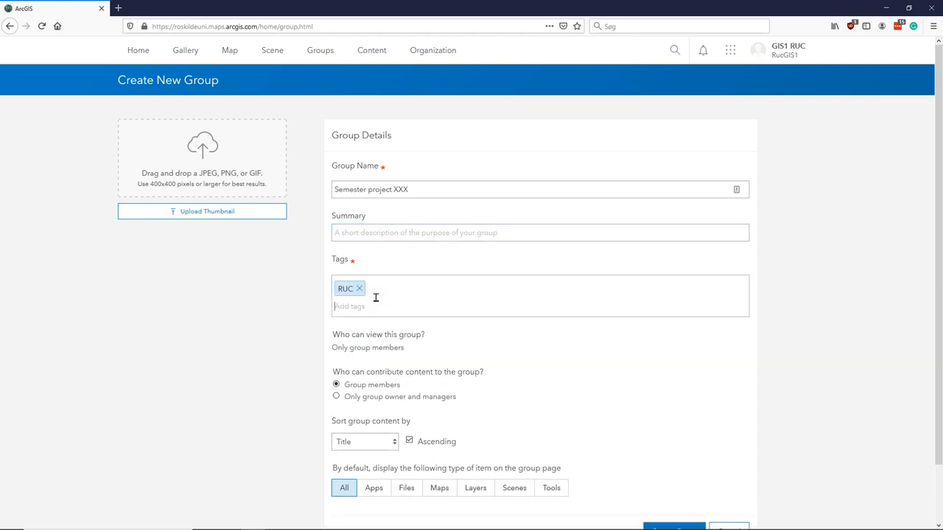
pyautogui.write('Semester project')
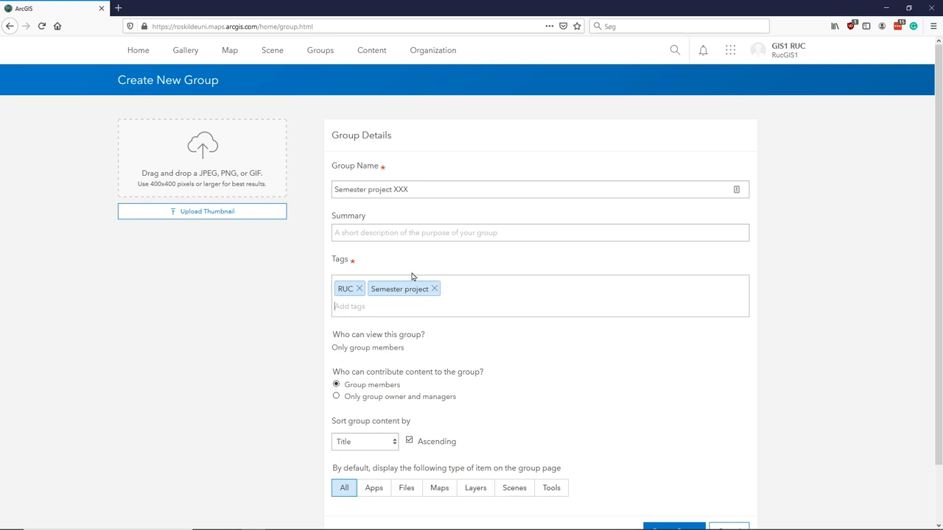
pyautogui.moveTo(471, 256)
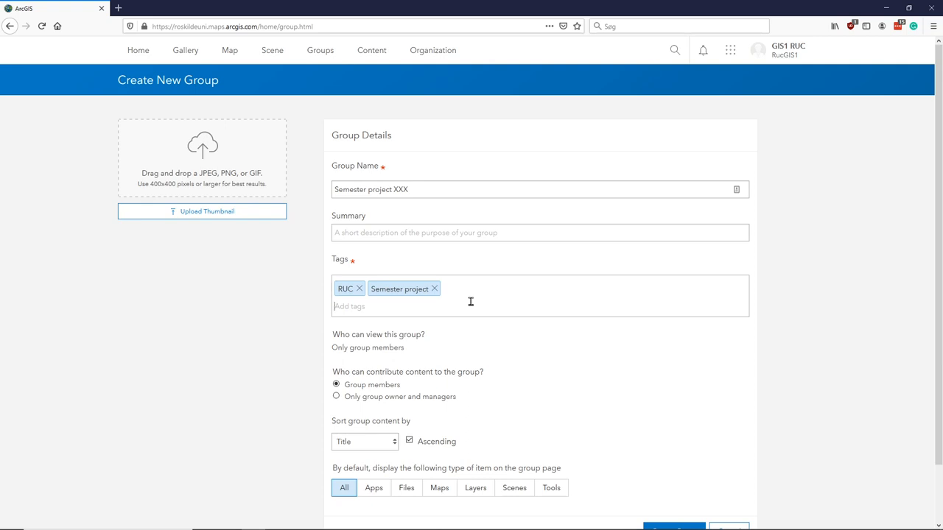
pyautogui.moveTo(450, 215)
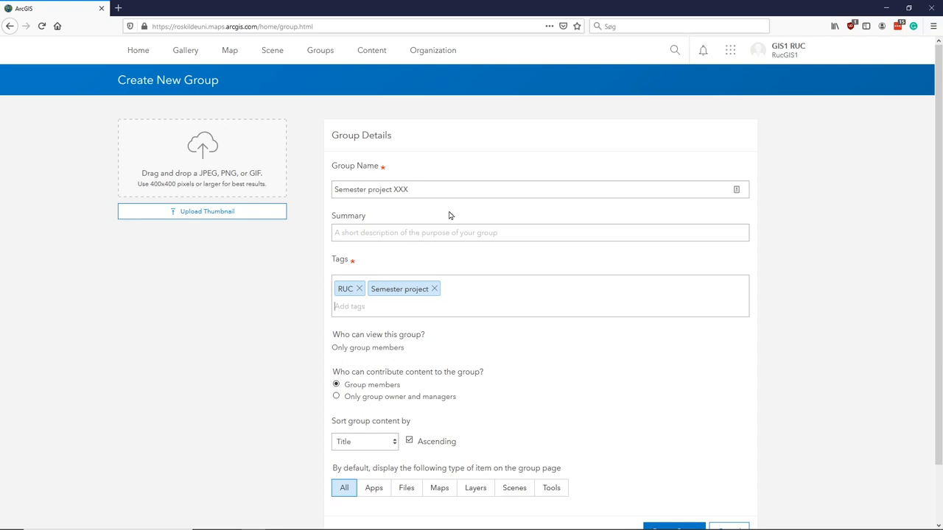
pyautogui.moveTo(516, 215)
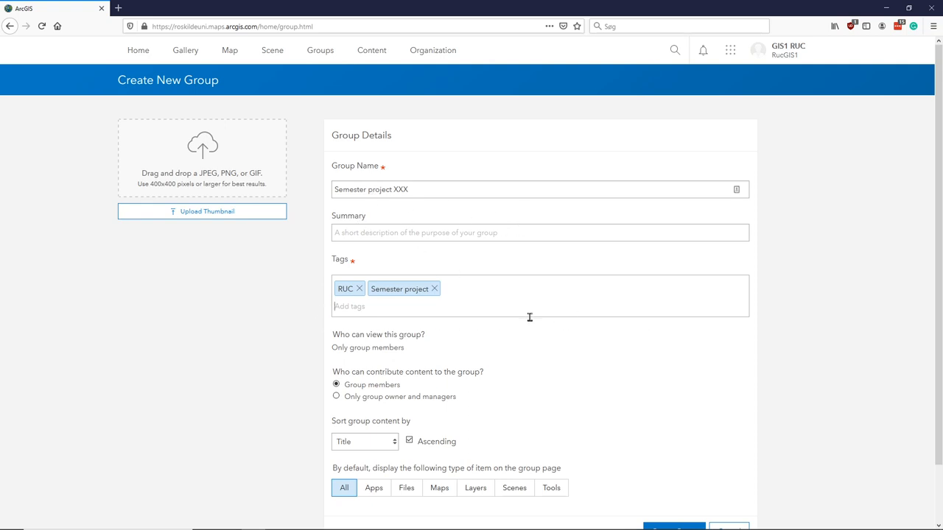
pyautogui.moveTo(312, 384)
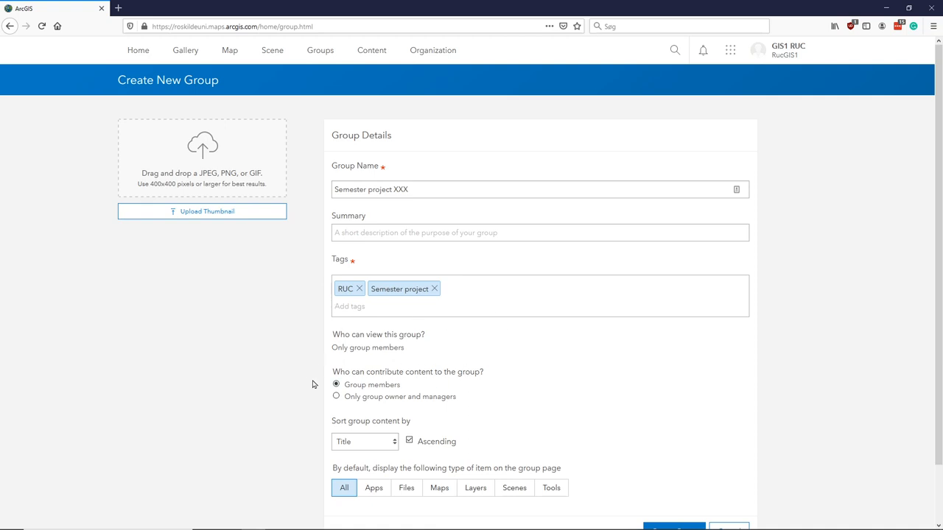
pyautogui.moveTo(317, 403)
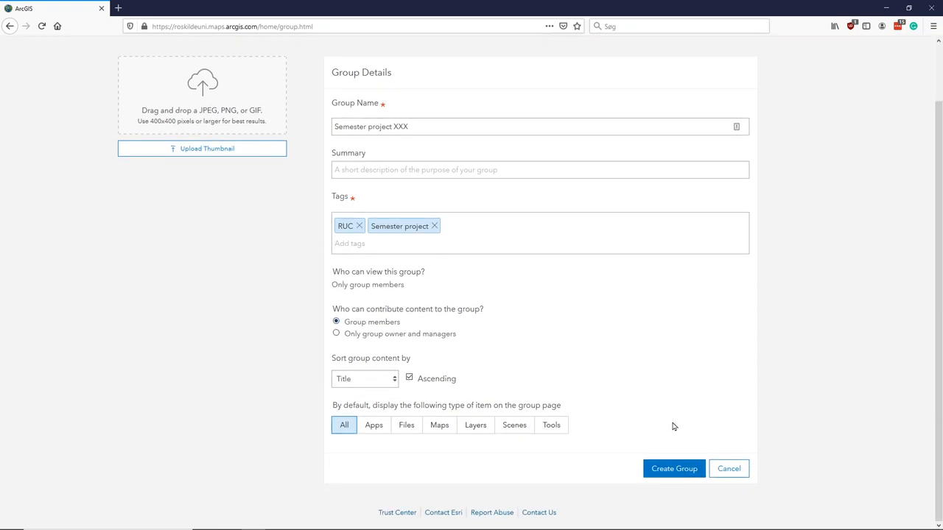
# Step: Create the Semester project XXX group and add user 'holmes' as a member
pyautogui.click(673, 469)
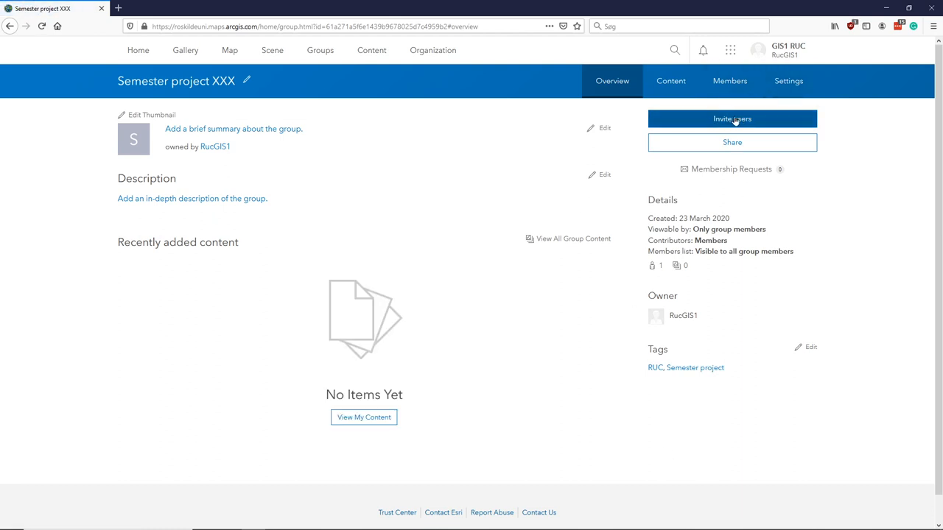
pyautogui.click(732, 119)
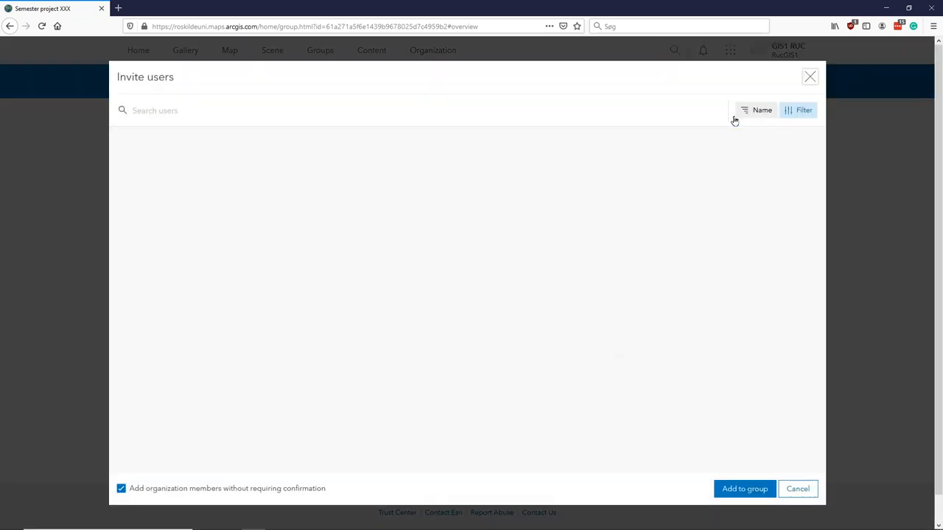
pyautogui.click(804, 110)
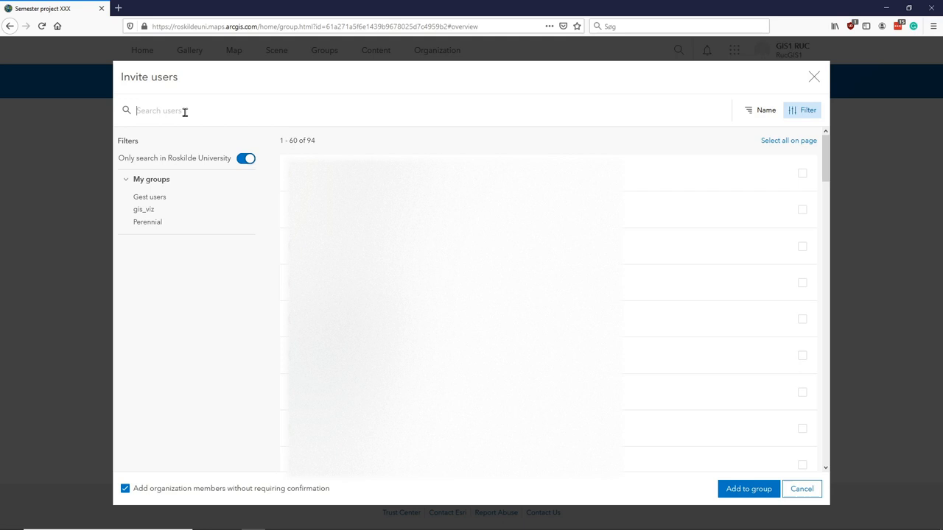
pyautogui.write('holmes')
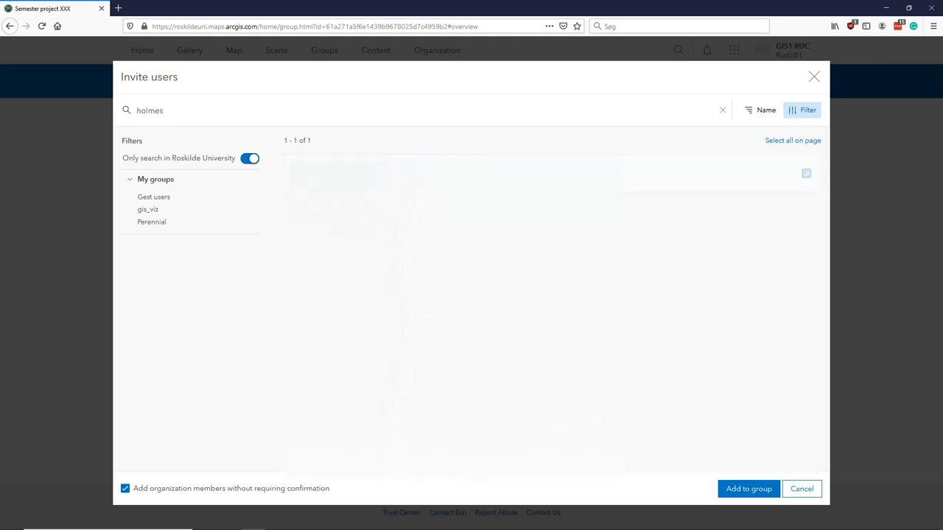
pyautogui.click(806, 174)
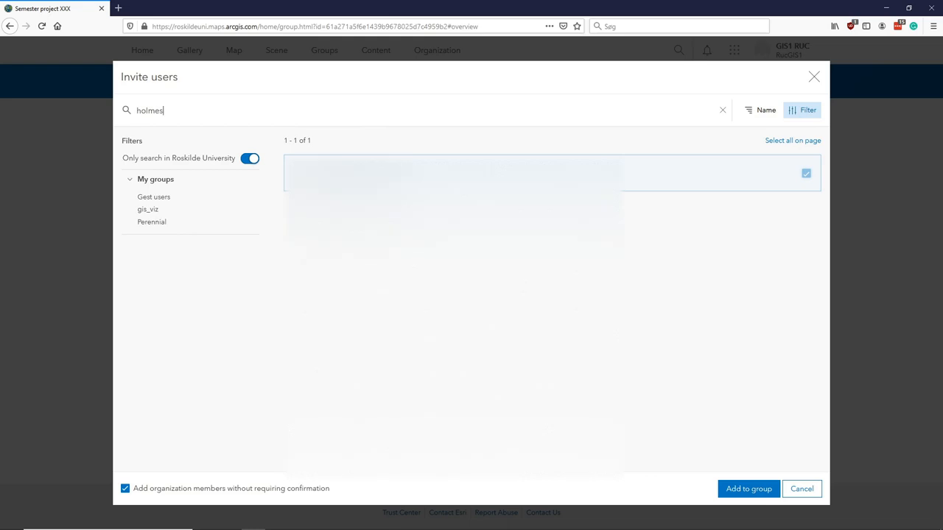
pyautogui.click(551, 173)
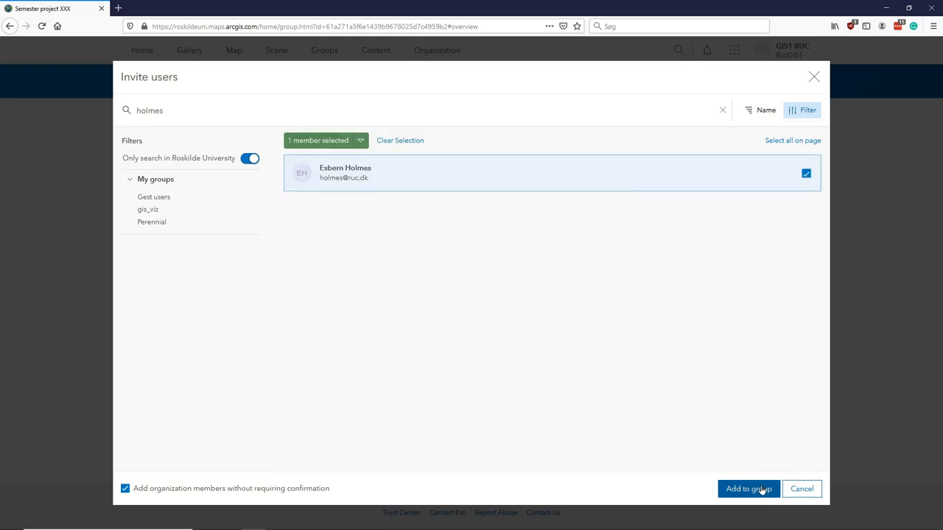
pyautogui.click(748, 488)
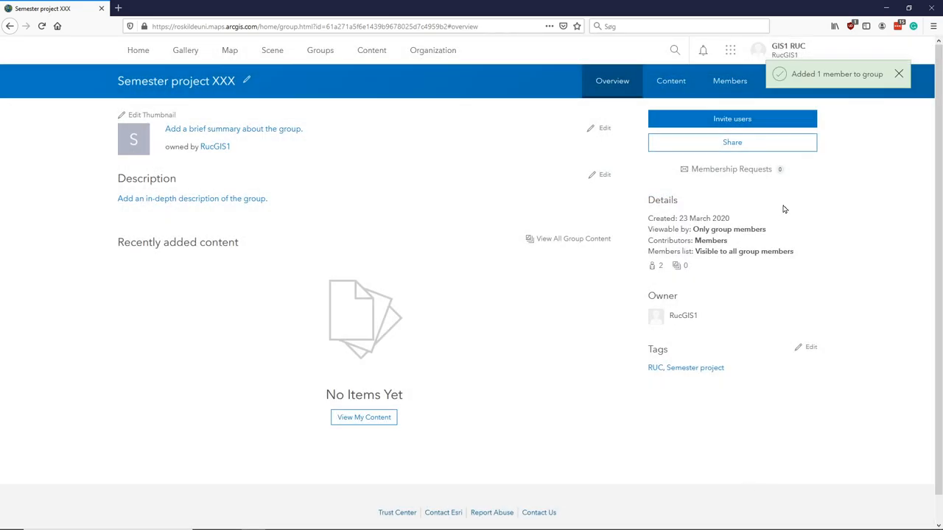
pyautogui.moveTo(731, 119)
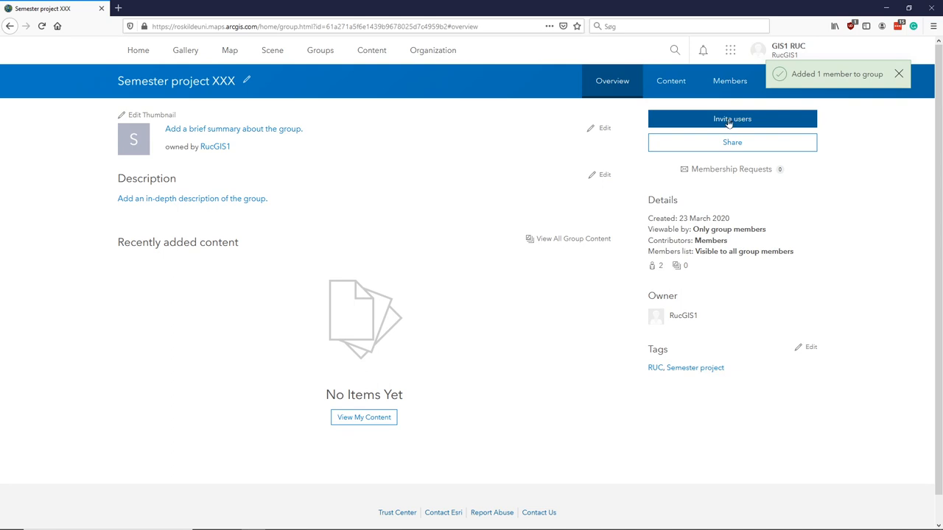
# Step: Search all ArcGIS Online users for 'holmes', then cancel without inviting anyone
pyautogui.click(732, 119)
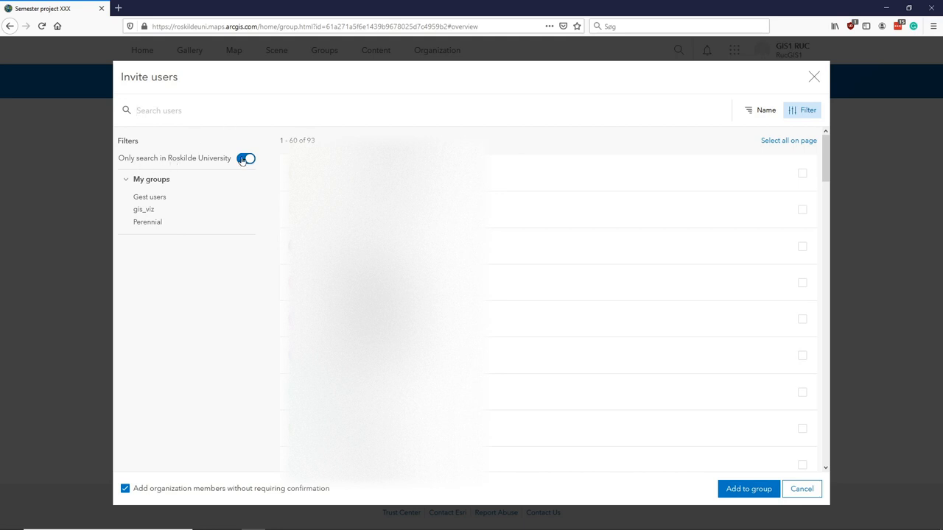
pyautogui.click(246, 158)
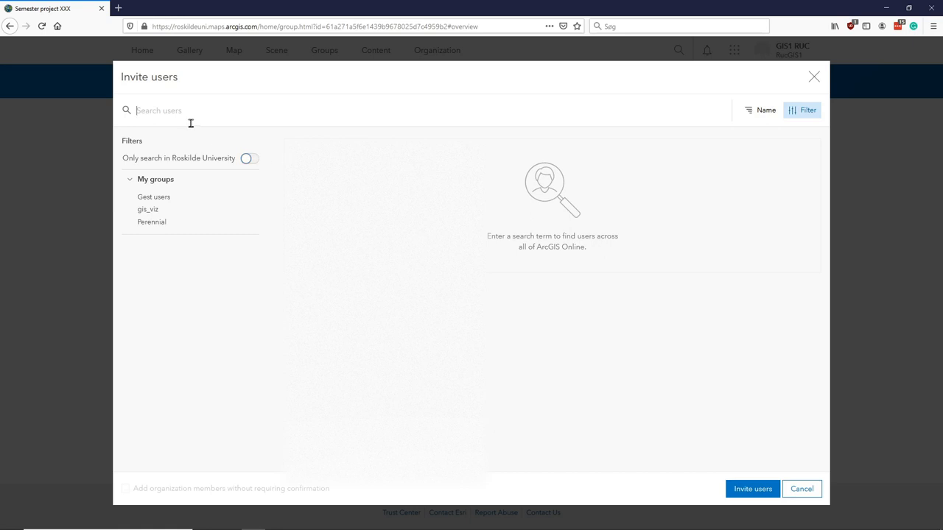
pyautogui.write('h')
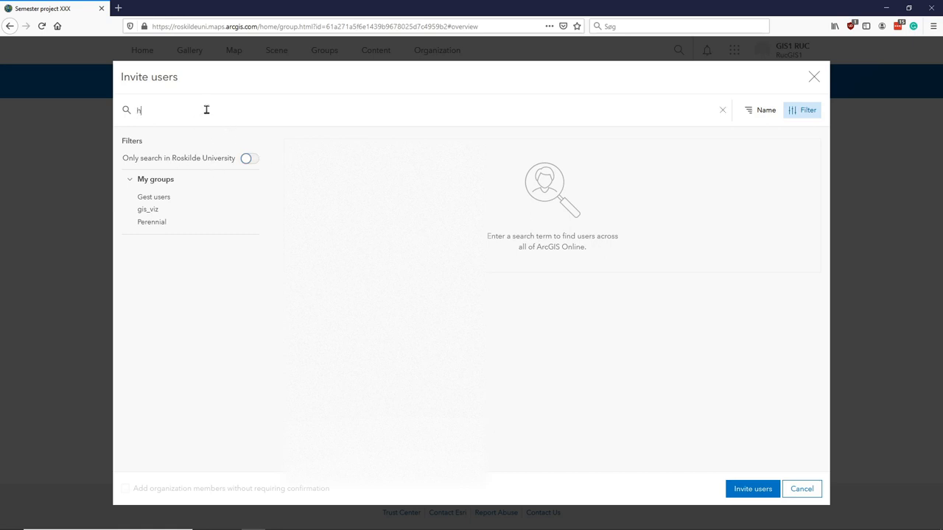
pyautogui.write('olmes')
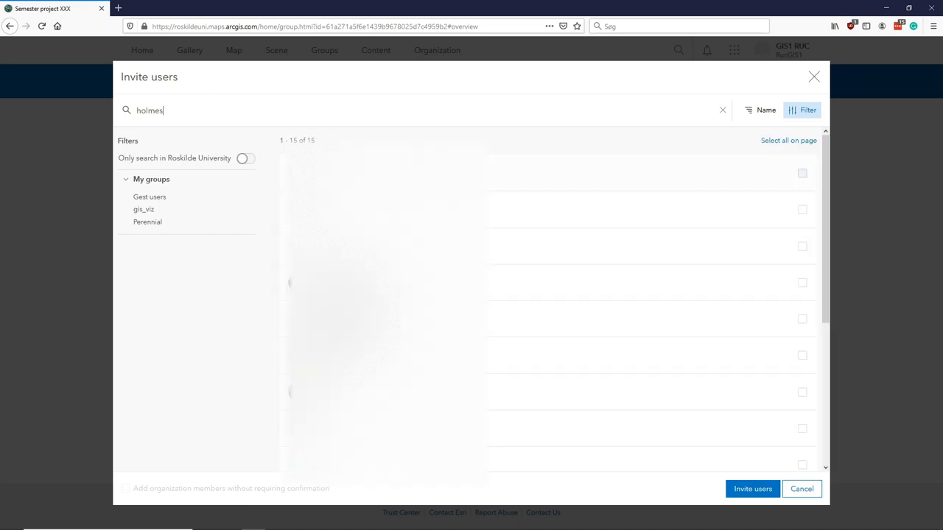
pyautogui.click(802, 246)
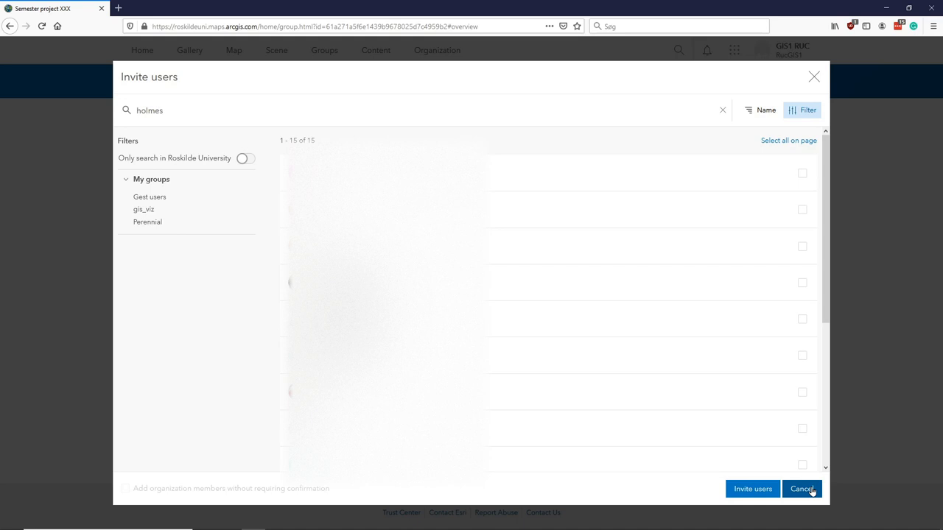
pyautogui.click(800, 488)
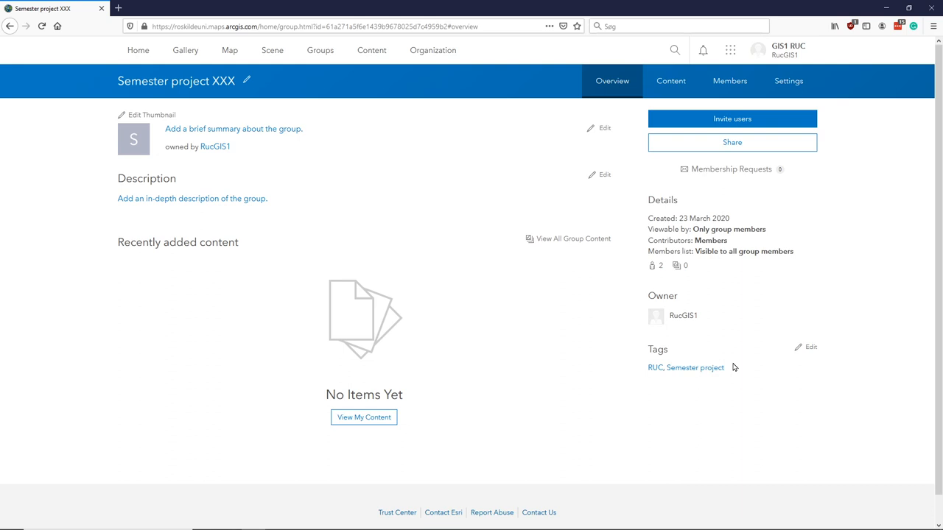
pyautogui.moveTo(320, 50)
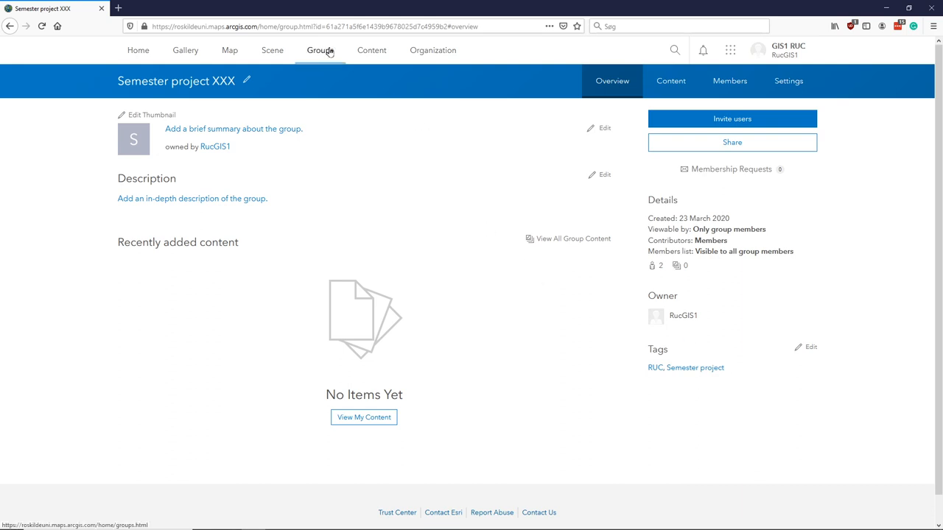
# Step: Return to My Groups, now listing Semester project XXX as a fourth group
pyautogui.click(319, 50)
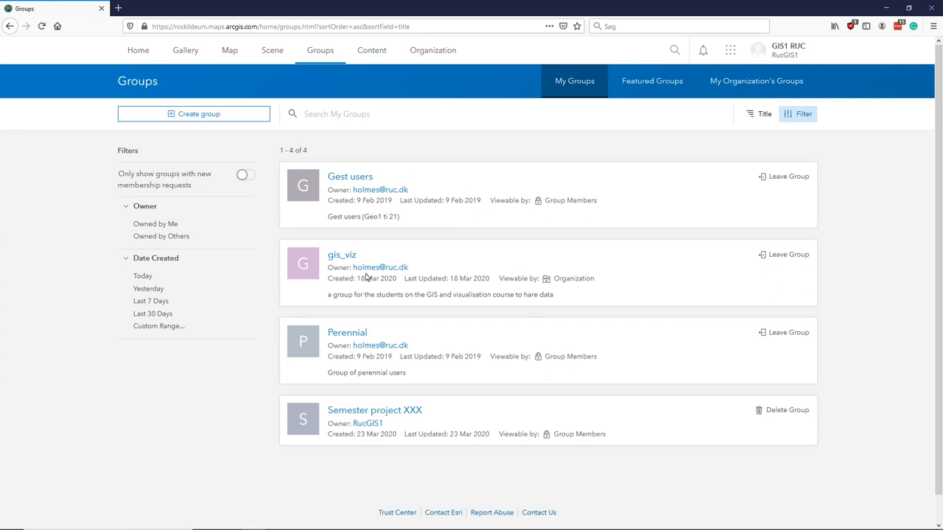
pyautogui.moveTo(515, 415)
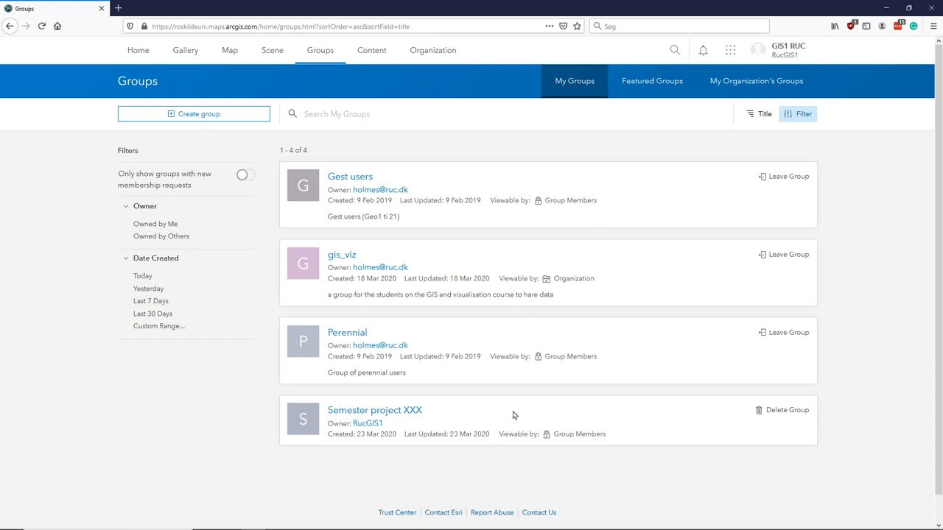
pyautogui.moveTo(863, 406)
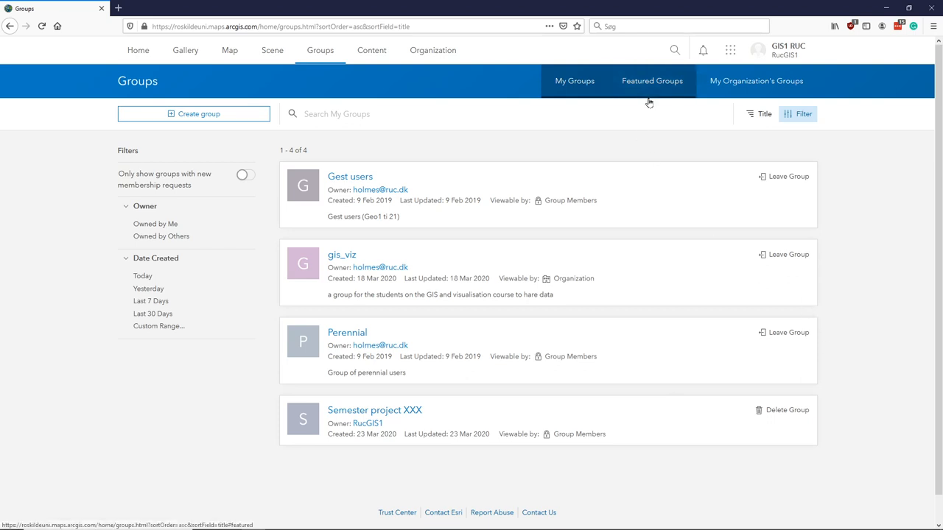
pyautogui.click(575, 80)
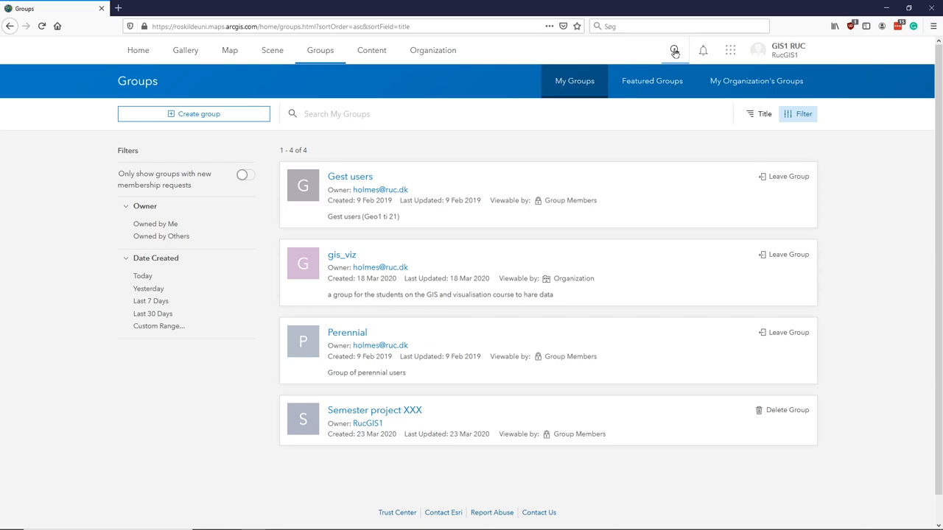
pyautogui.click(674, 50)
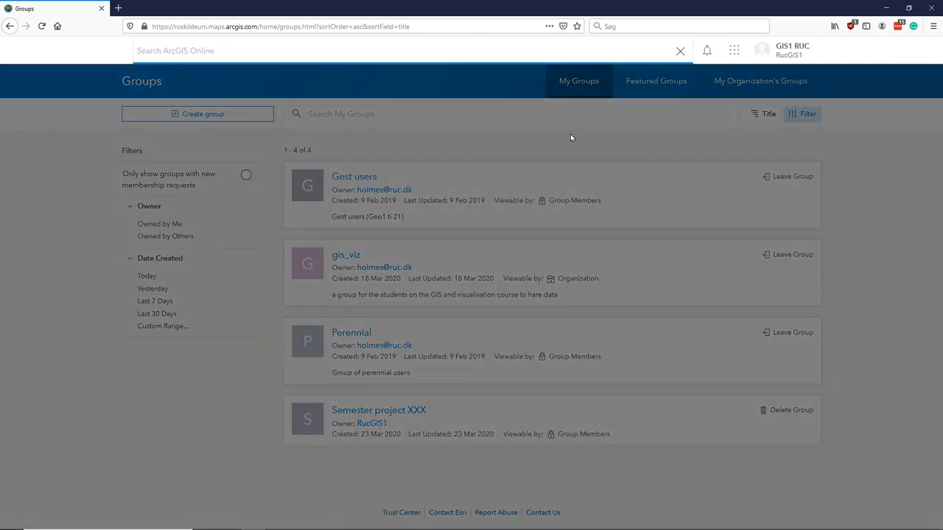
pyautogui.click(679, 50)
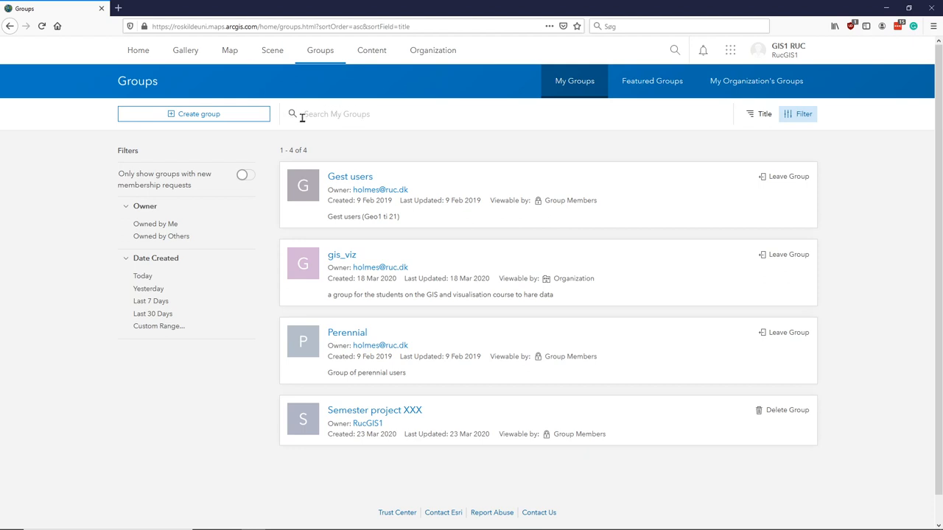
pyautogui.moveTo(313, 120)
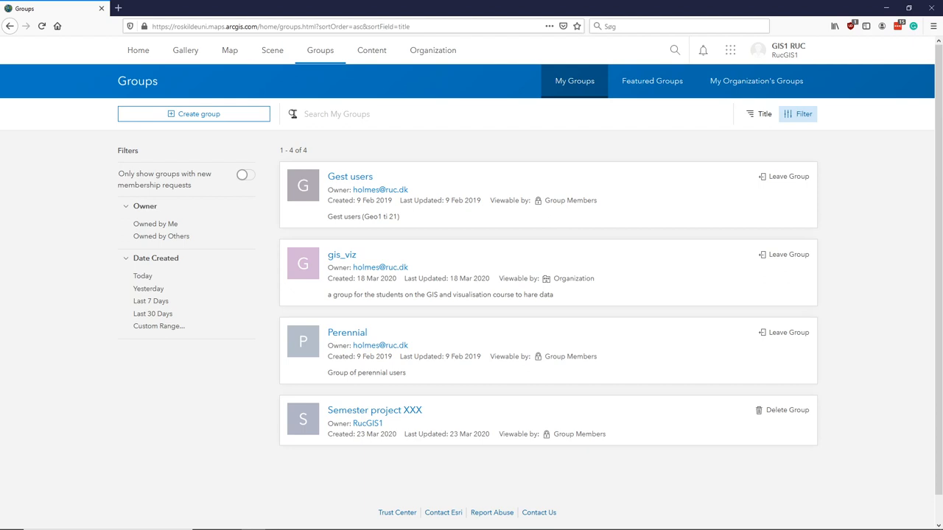
pyautogui.moveTo(310, 221)
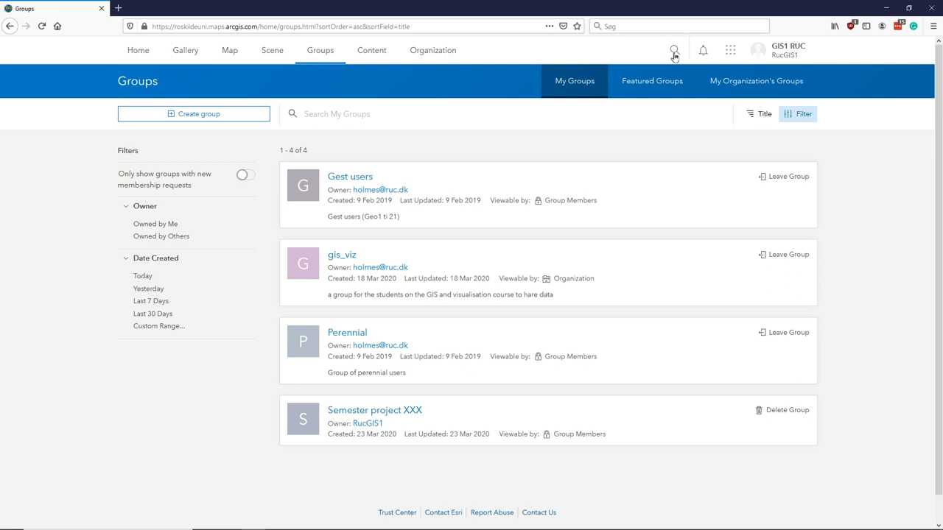
# Step: Search Roskilde University content for 'geoinfo open data', finding no items
pyautogui.click(673, 50)
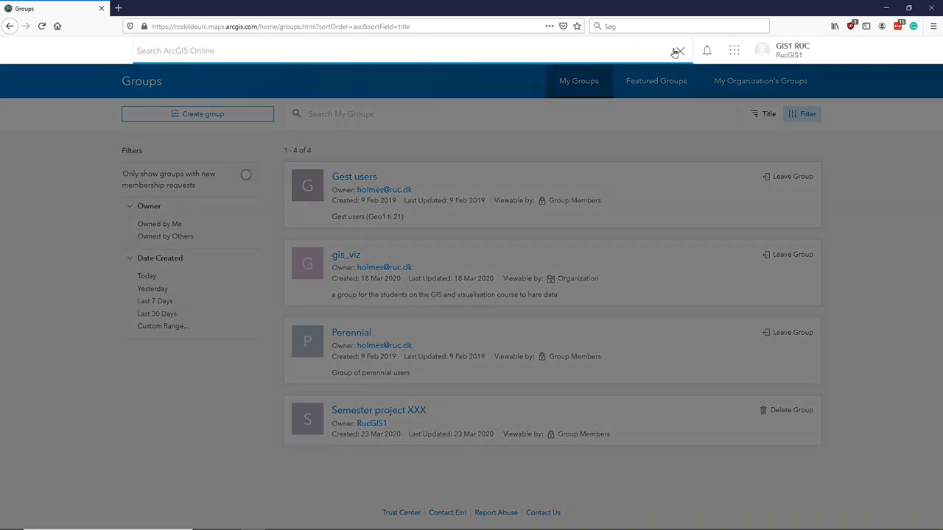
pyautogui.write('g')
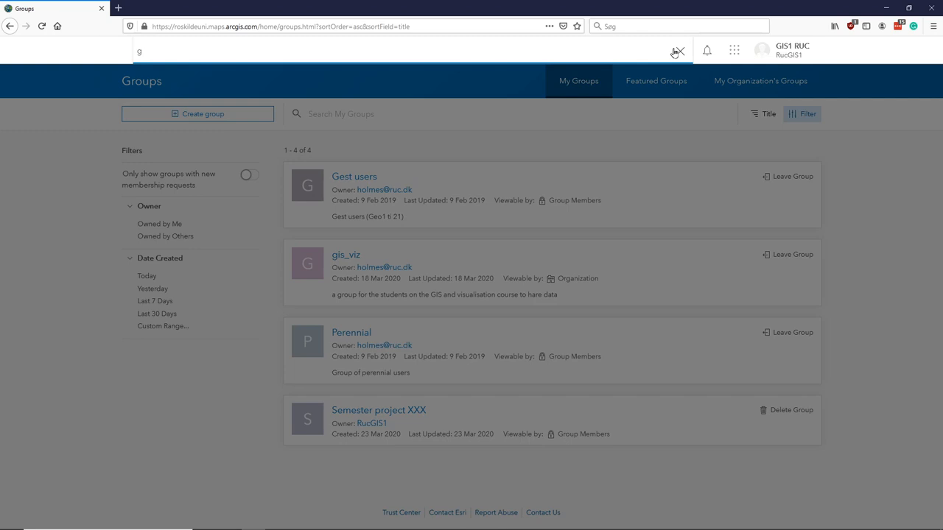
pyautogui.write('eoinfo')
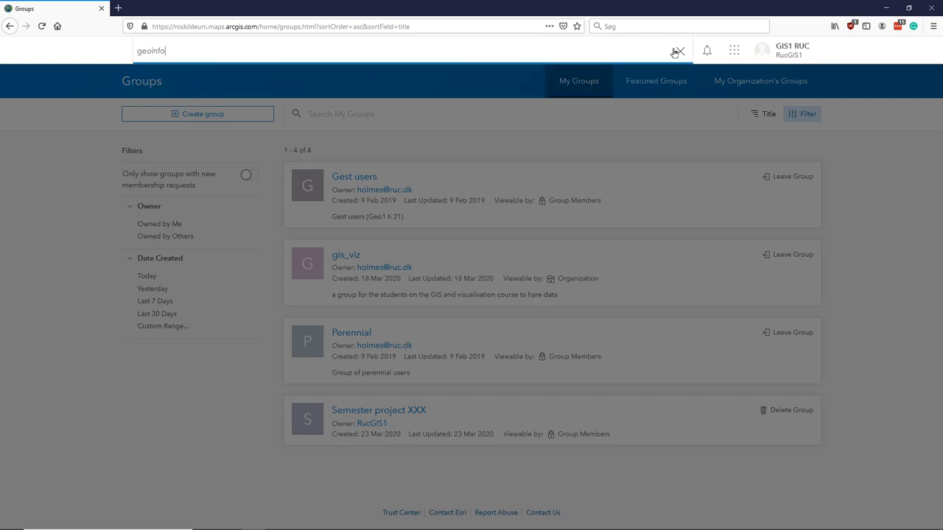
pyautogui.write('op')
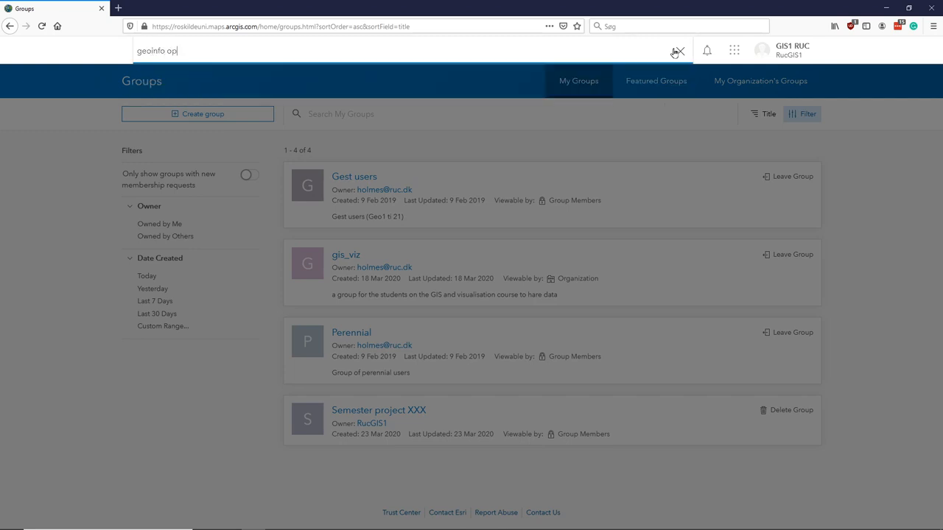
pyautogui.write('en data')
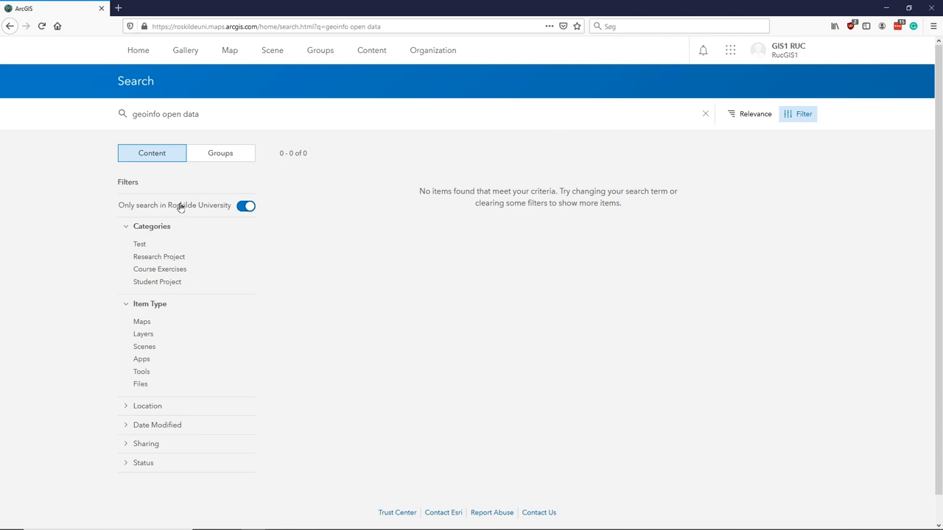
pyautogui.moveTo(198, 208)
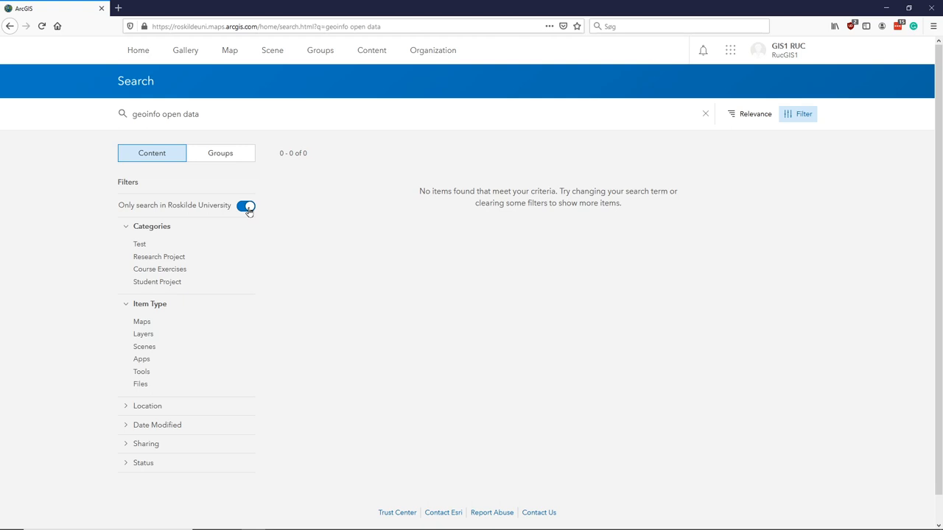
# Step: Turn off 'Only search in Roskilde University', widening results to 104 items
pyautogui.click(246, 206)
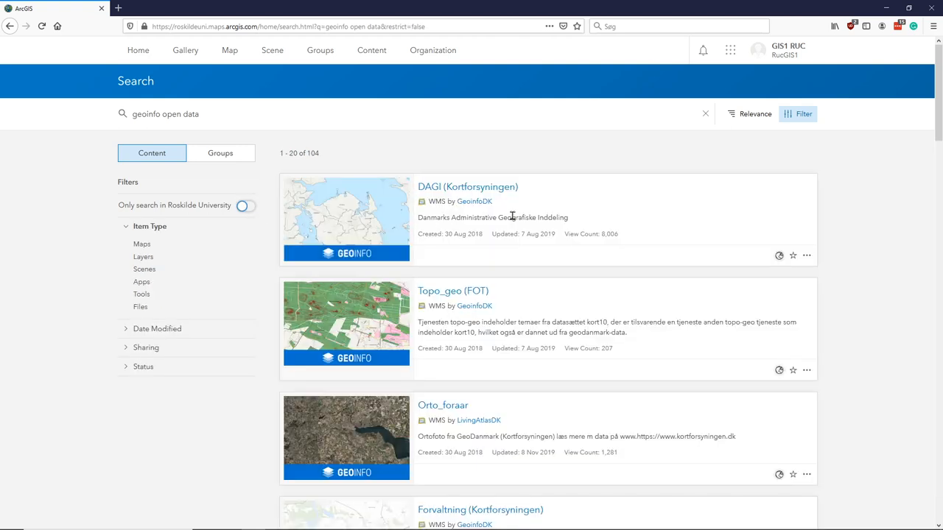
pyautogui.moveTo(451, 318)
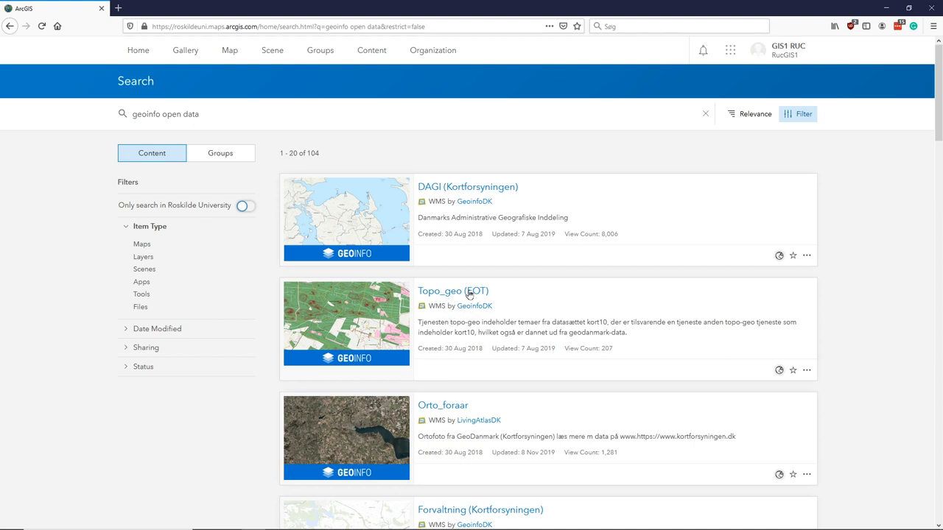
pyautogui.moveTo(220, 153)
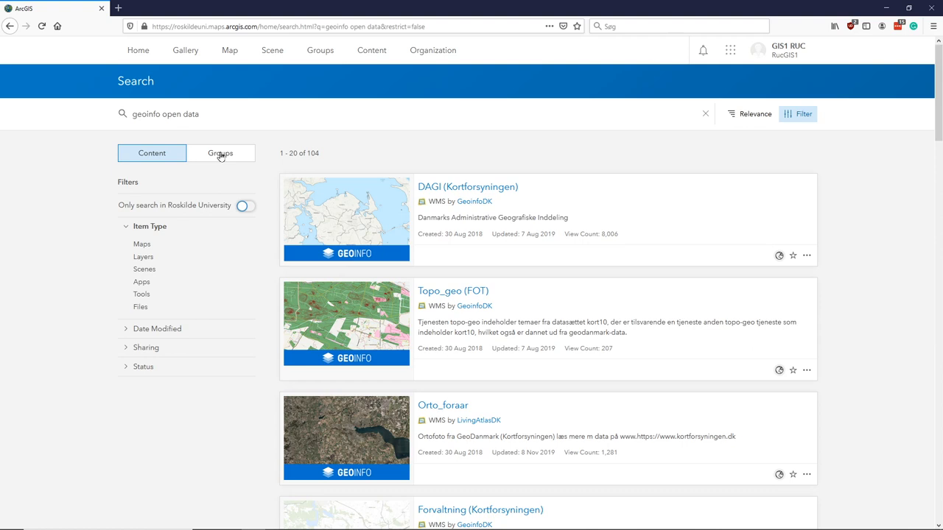
pyautogui.moveTo(228, 157)
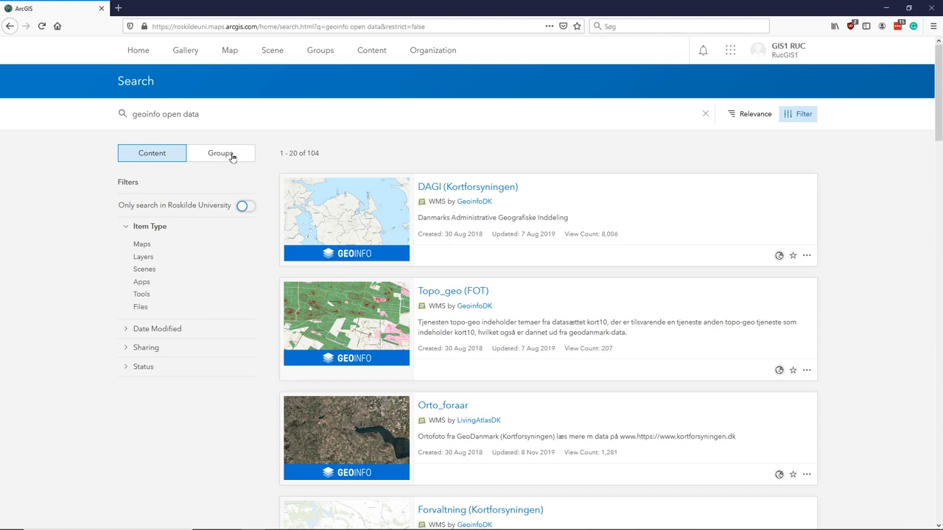
# Step: Show matching groups beyond the university, listing five led by Geoinfo Open Data
pyautogui.click(220, 153)
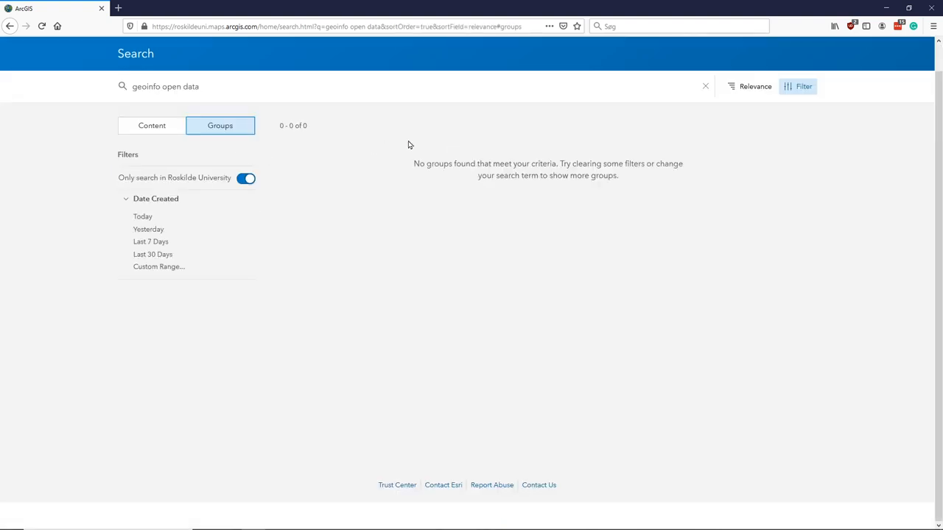
pyautogui.click(246, 177)
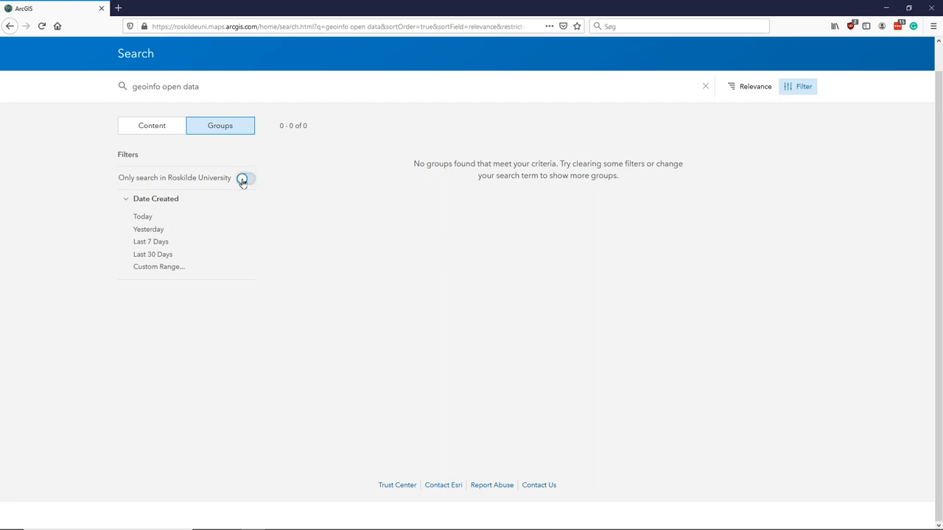
pyautogui.click(244, 177)
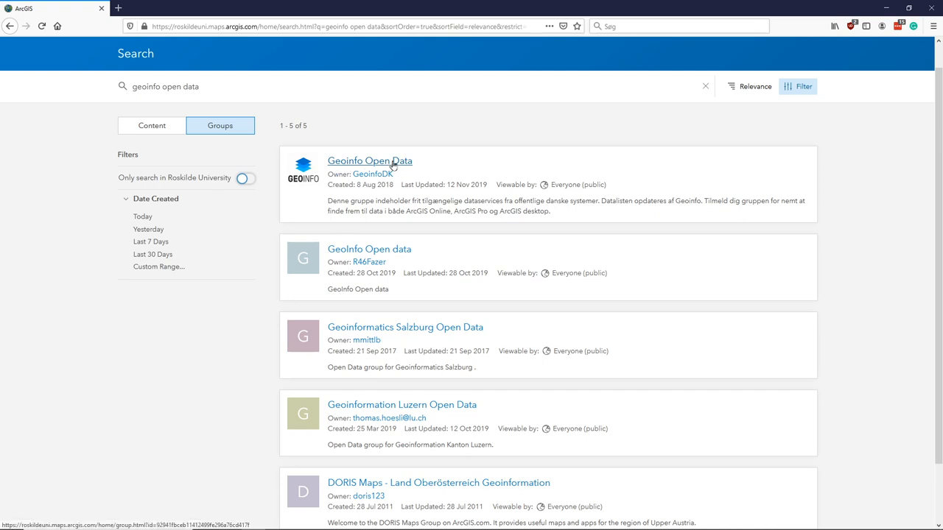
pyautogui.moveTo(359, 165)
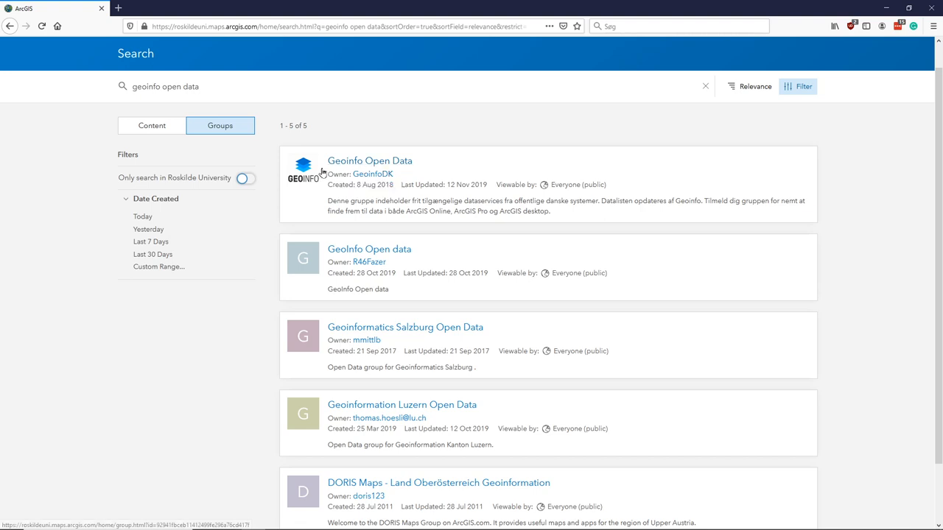
pyautogui.moveTo(369, 161)
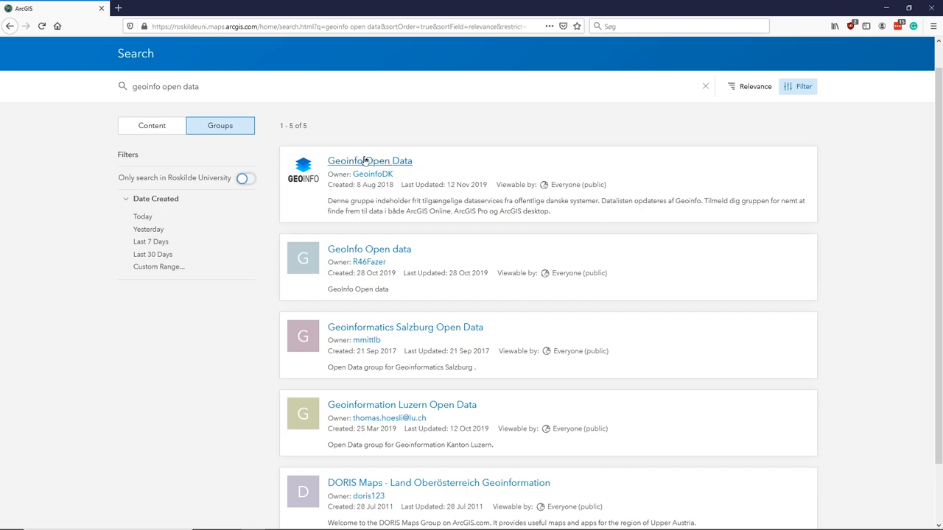
pyautogui.moveTo(372, 173)
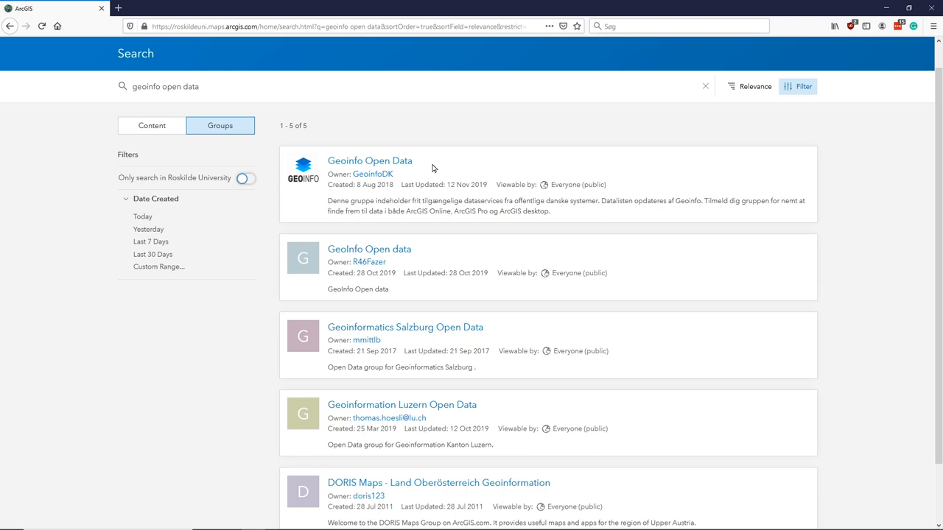
pyautogui.moveTo(369, 160)
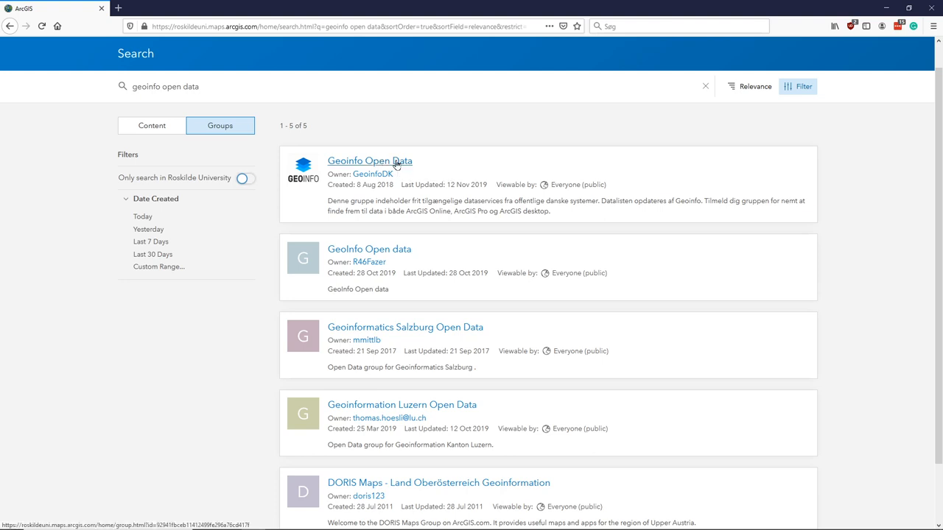
# Step: Join the Geoinfo Open Data group and dismiss the confirmation message
pyautogui.click(369, 161)
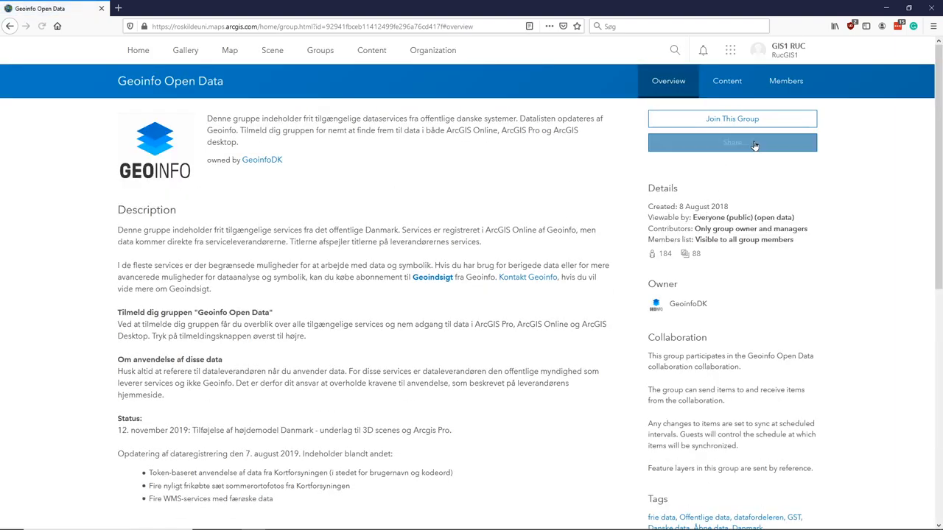
pyautogui.moveTo(732, 119)
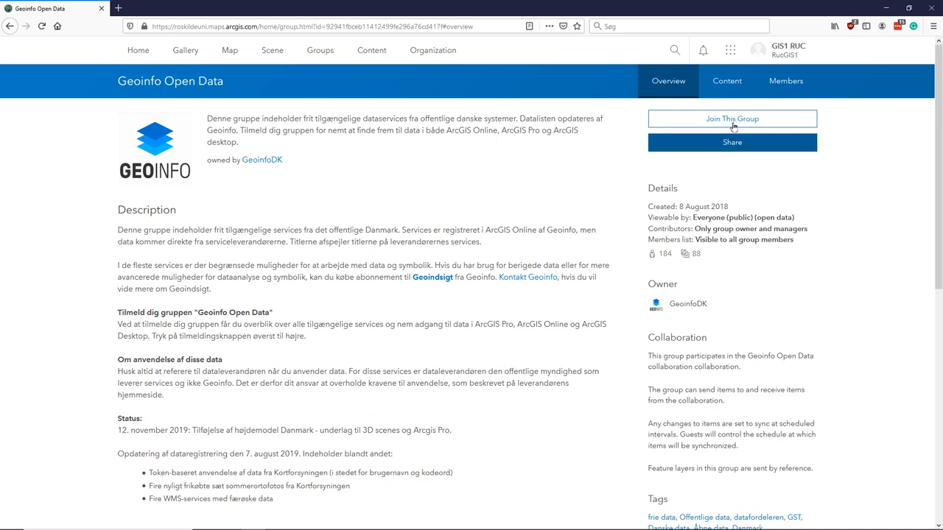
pyautogui.moveTo(732, 119)
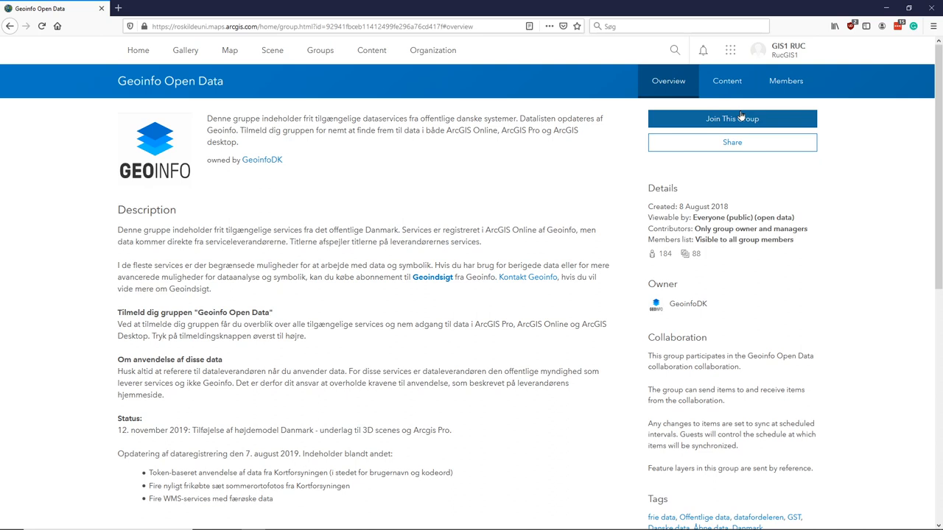
pyautogui.moveTo(741, 120)
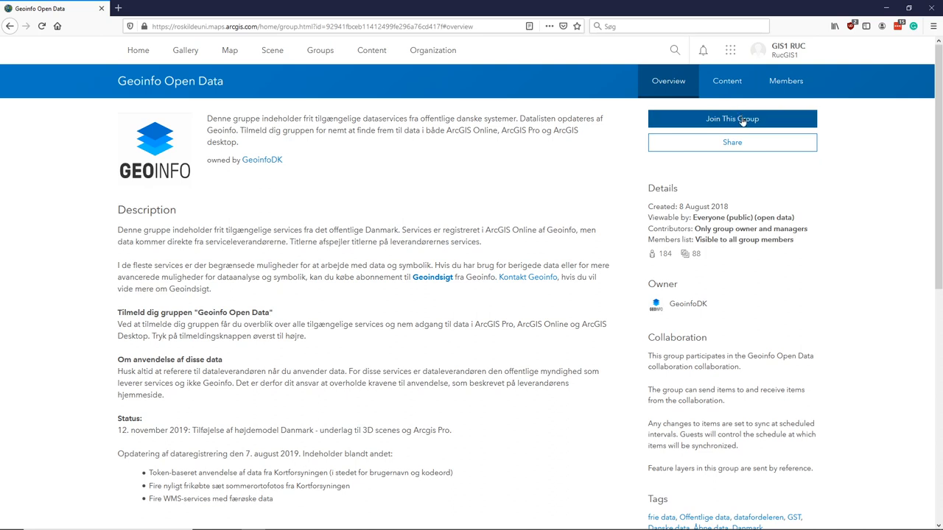
pyautogui.click(731, 118)
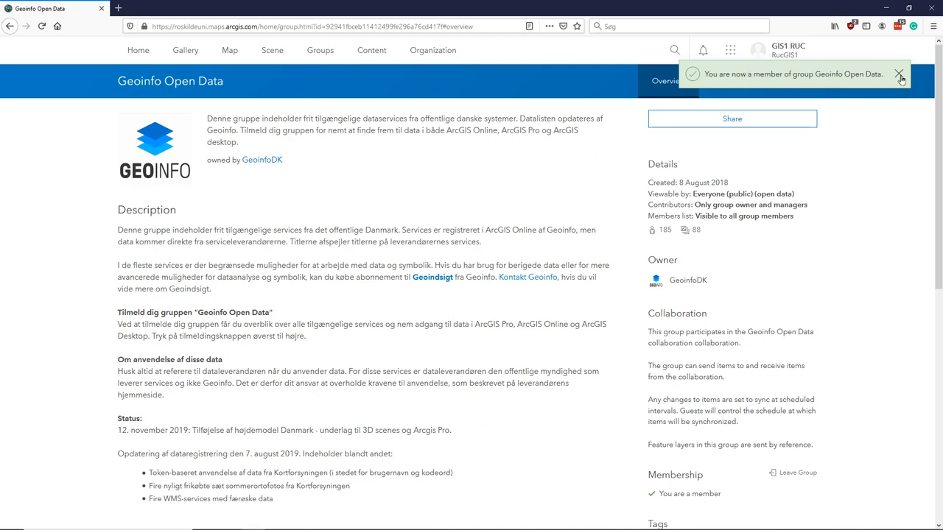
pyautogui.click(899, 74)
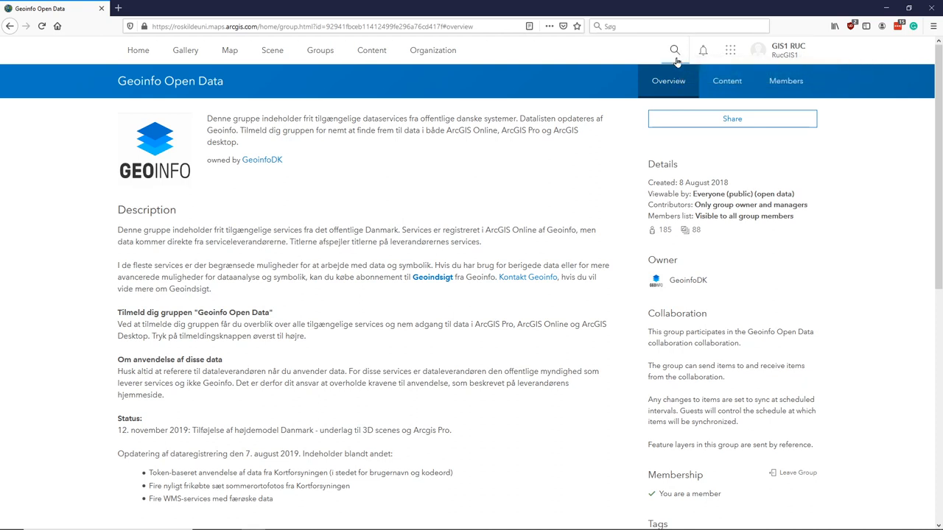
# Step: Open My Groups to see Geoinfo Open Data, gis_viz and Semester project XXX
pyautogui.click(320, 50)
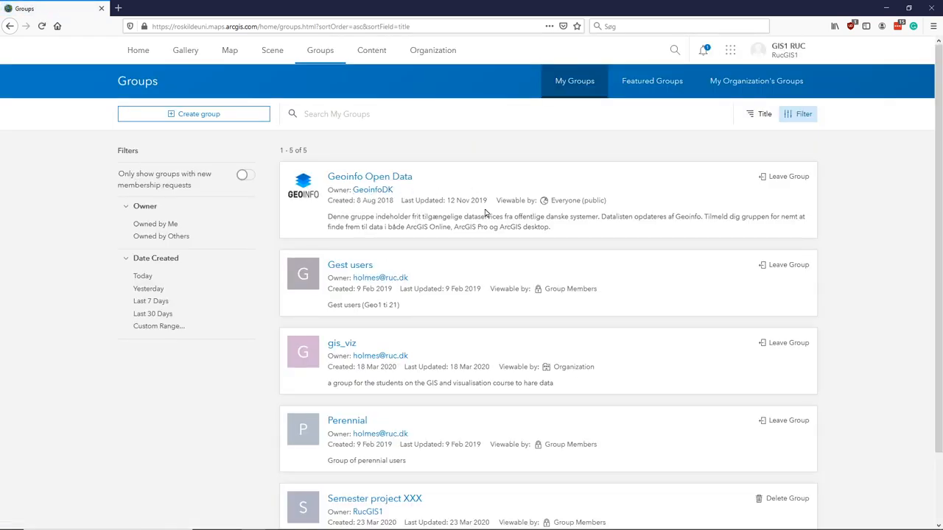
pyautogui.moveTo(679, 213)
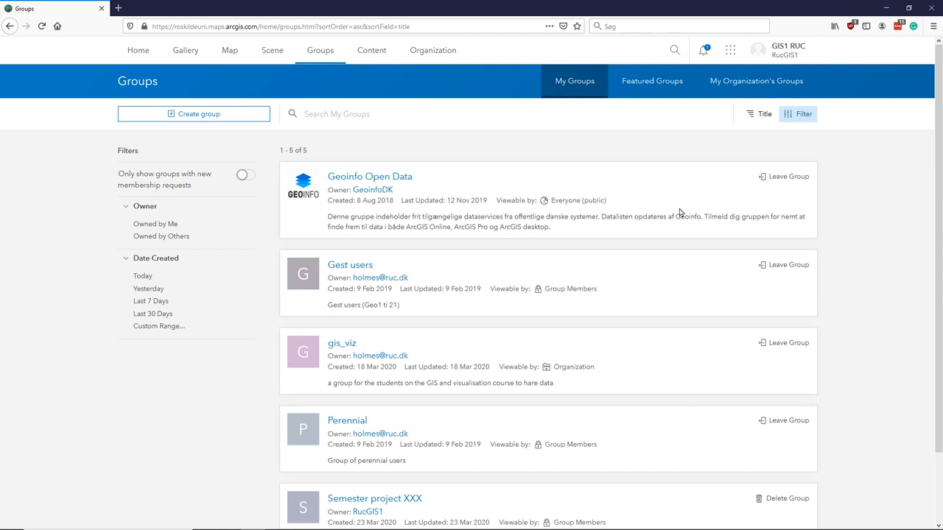
pyautogui.moveTo(588, 211)
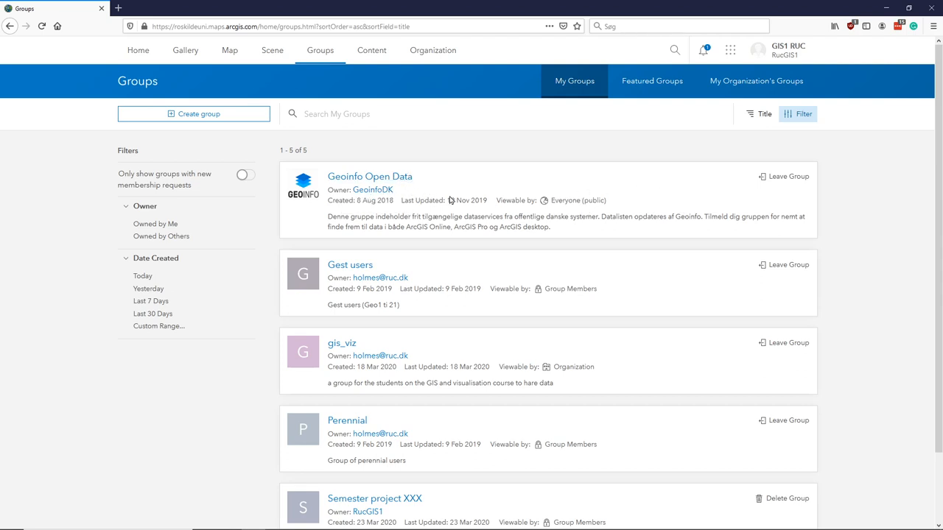
pyautogui.moveTo(369, 176)
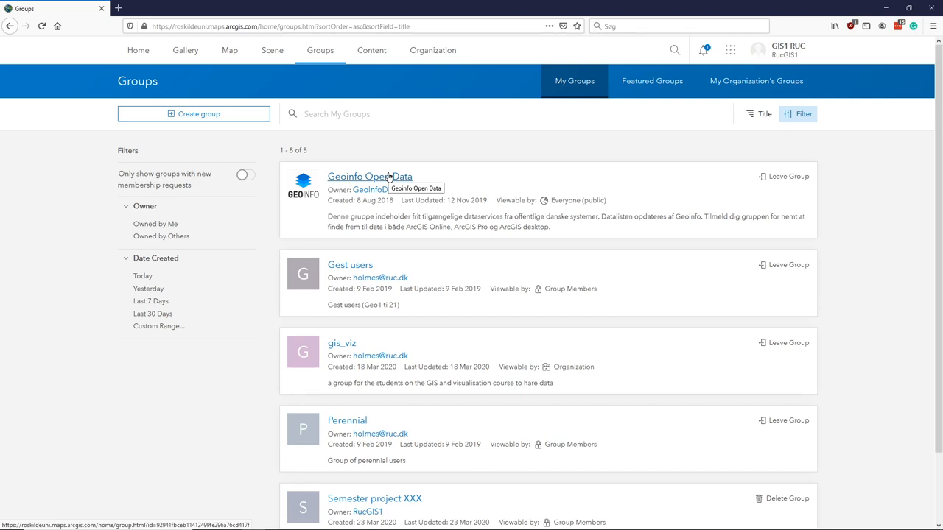
pyautogui.moveTo(671, 162)
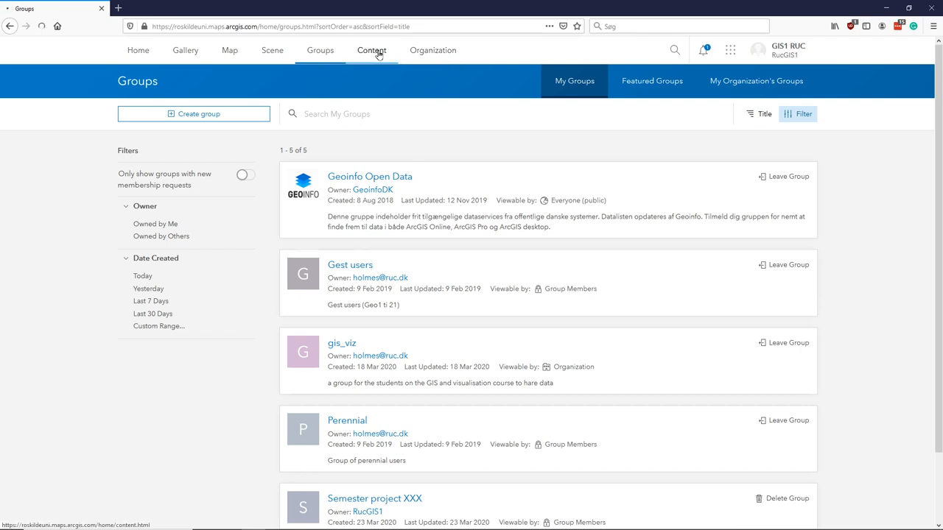
# Step: Open sharing settings for 'My first story' from All My Content
pyautogui.click(371, 50)
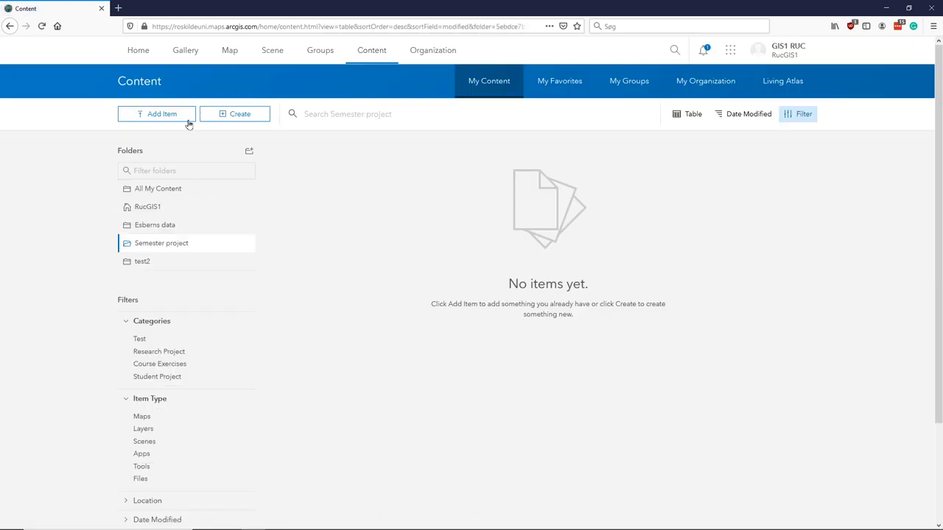
pyautogui.click(158, 189)
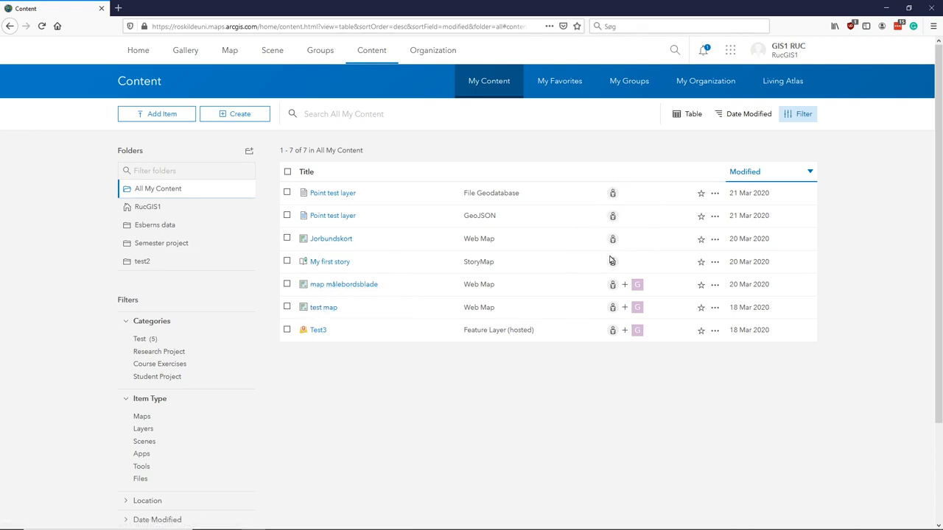
pyautogui.moveTo(626, 193)
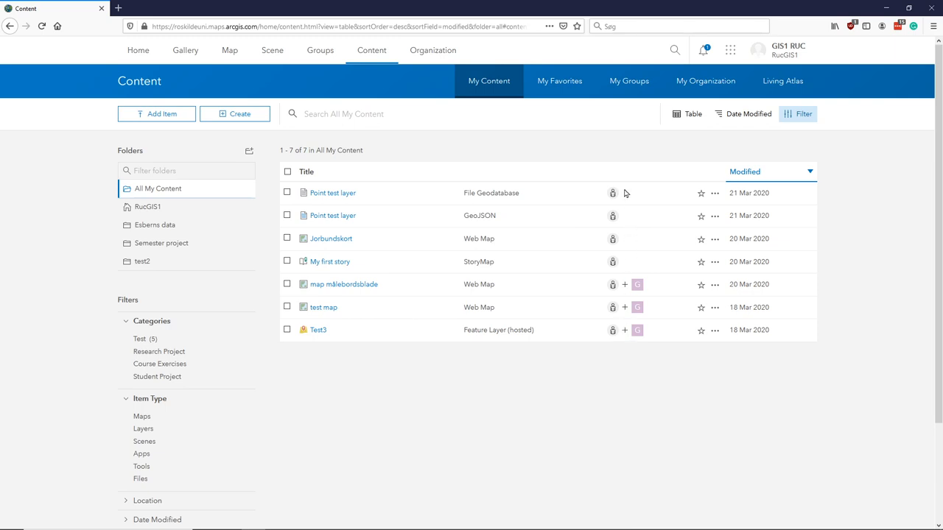
pyautogui.moveTo(612, 262)
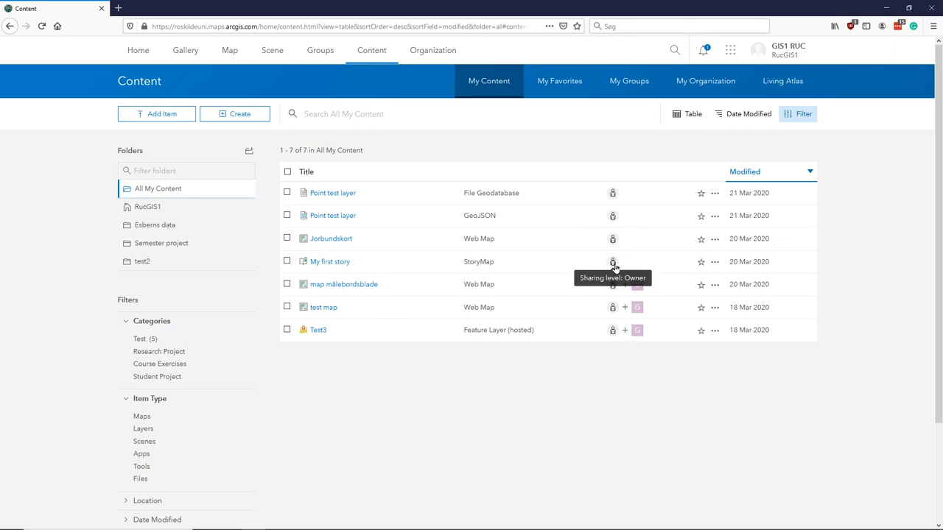
pyautogui.moveTo(617, 204)
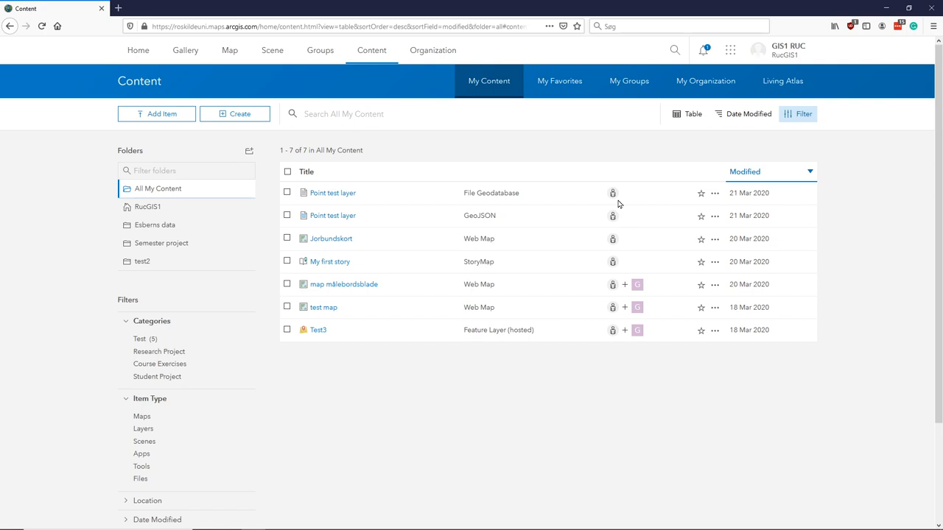
pyautogui.moveTo(611, 256)
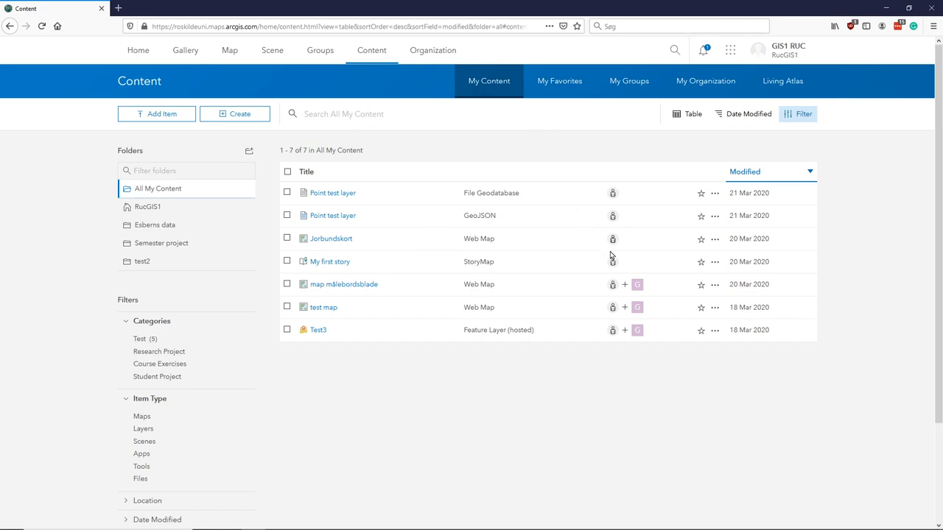
pyautogui.moveTo(612, 262)
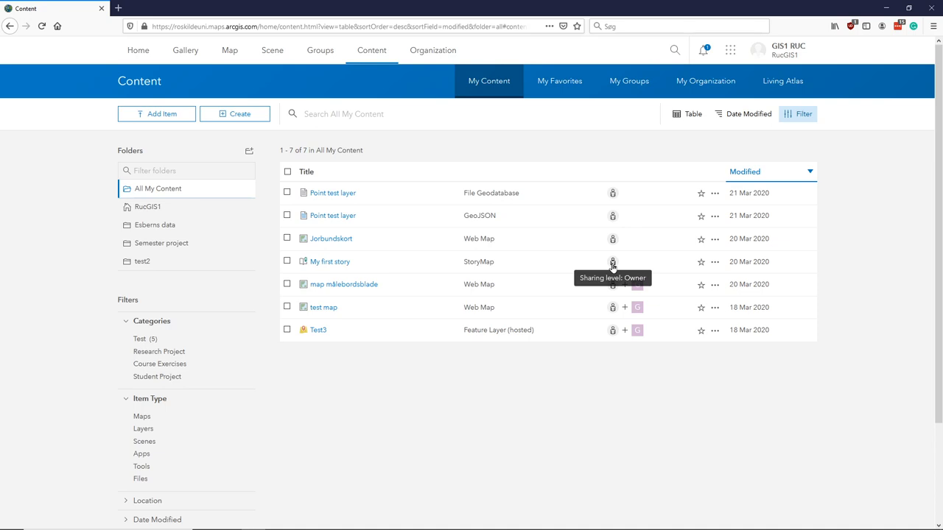
pyautogui.click(612, 261)
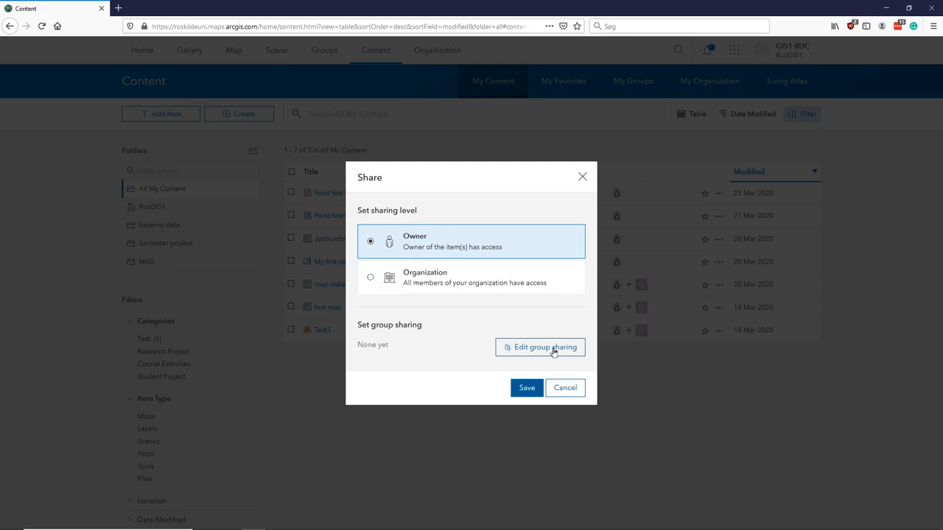
# Step: Share 'My first story' with the Semester project XXX and gis_viz groups and save
pyautogui.click(540, 347)
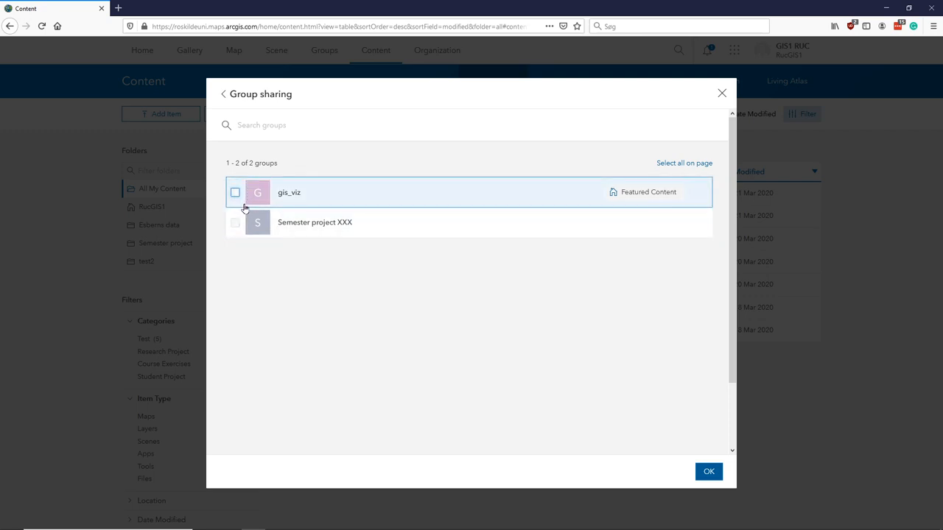
pyautogui.click(235, 221)
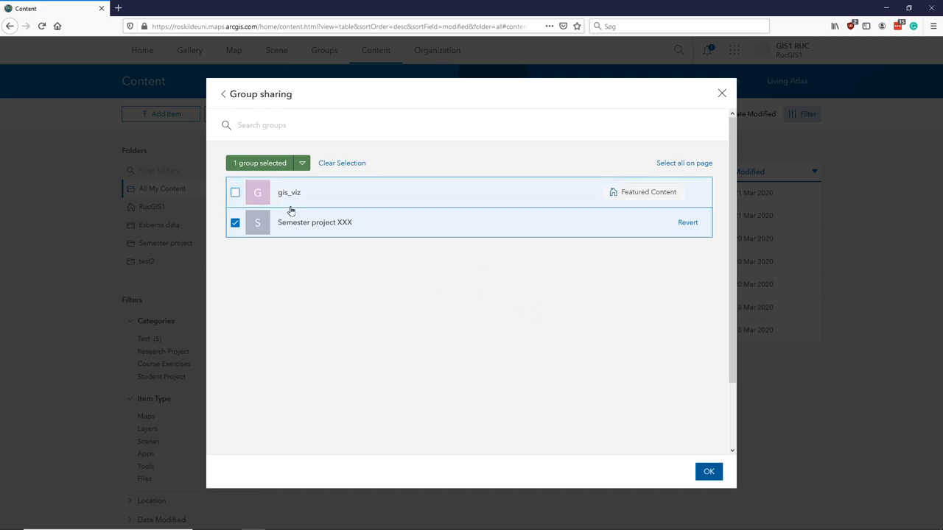
pyautogui.click(235, 192)
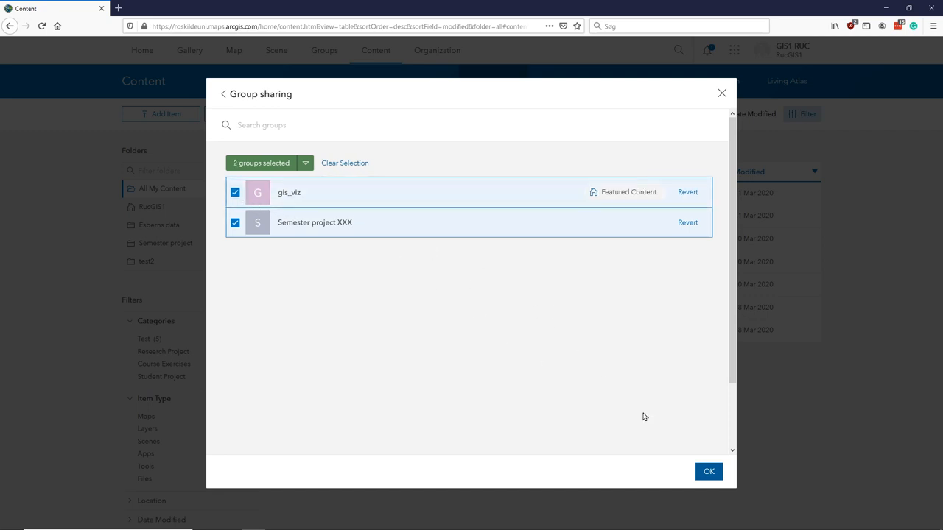
pyautogui.click(708, 471)
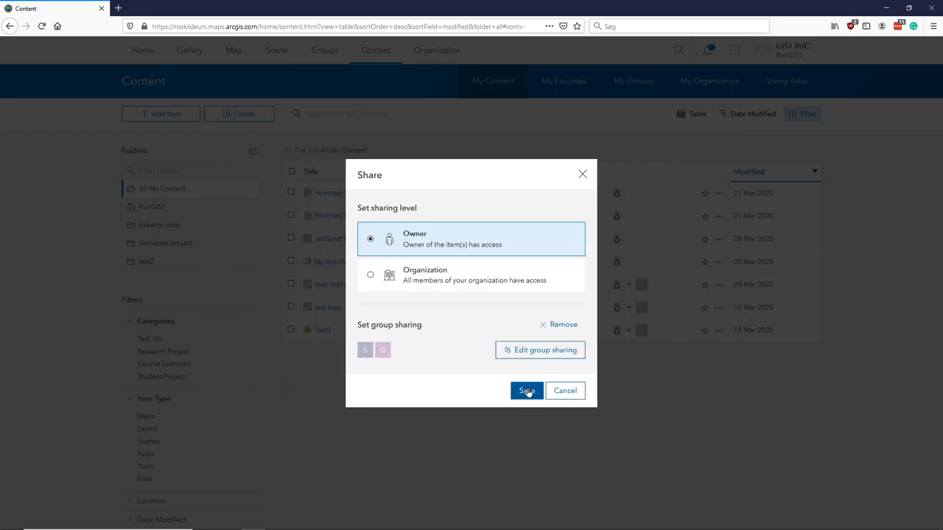
pyautogui.click(526, 390)
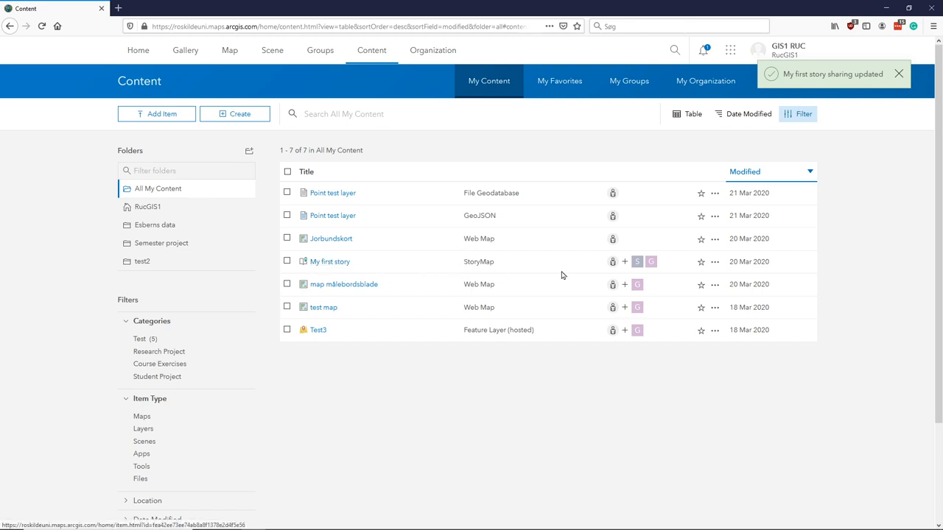
pyautogui.moveTo(637, 262)
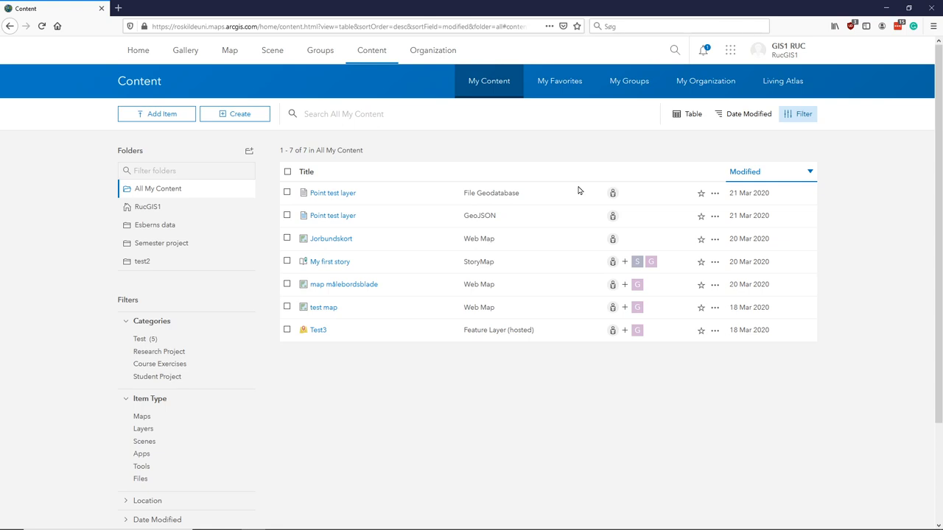
pyautogui.moveTo(652, 234)
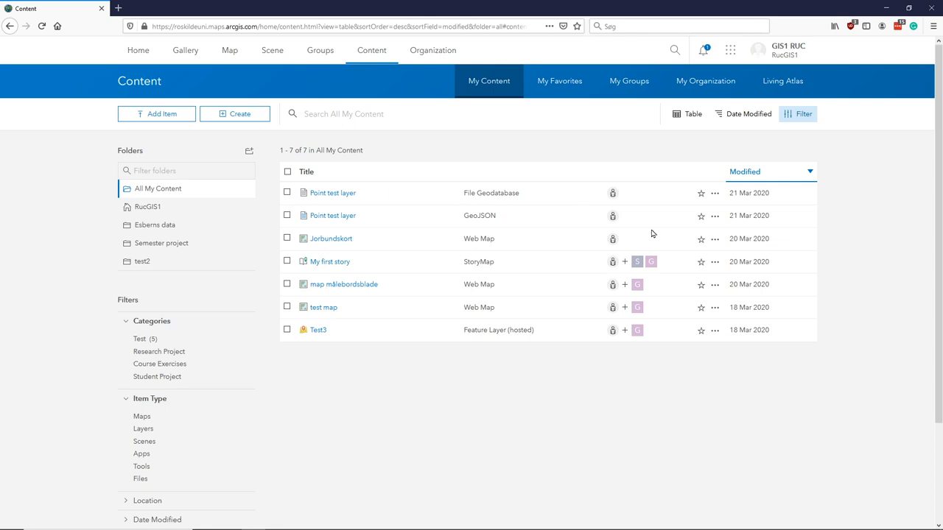
pyautogui.moveTo(555, 144)
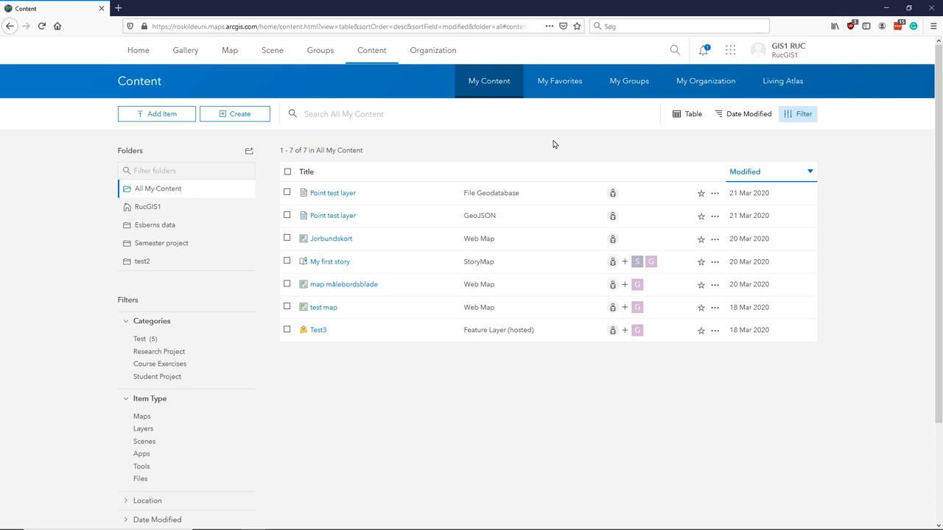
pyautogui.moveTo(595, 258)
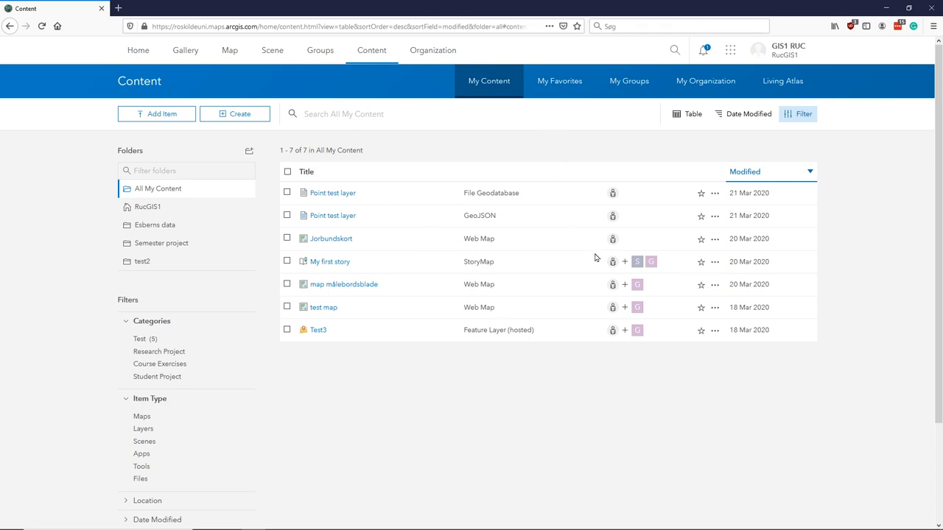
pyautogui.moveTo(586, 265)
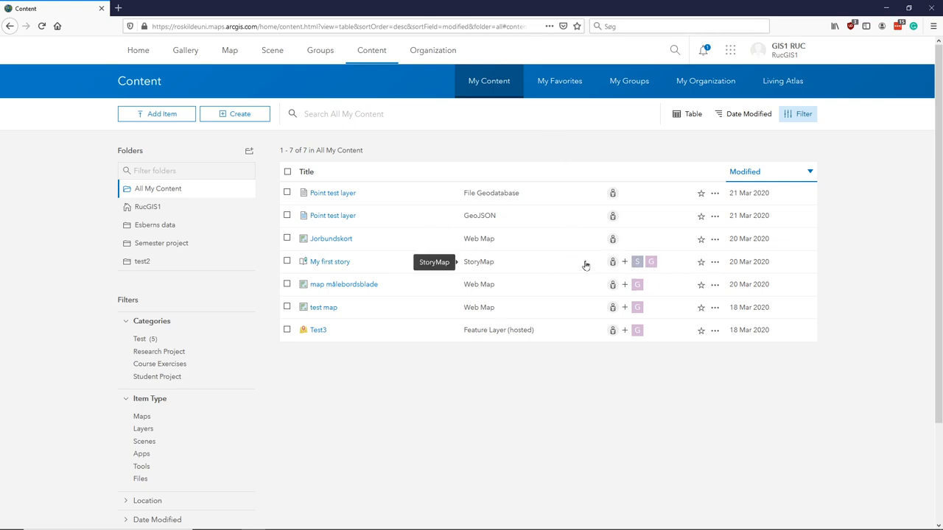